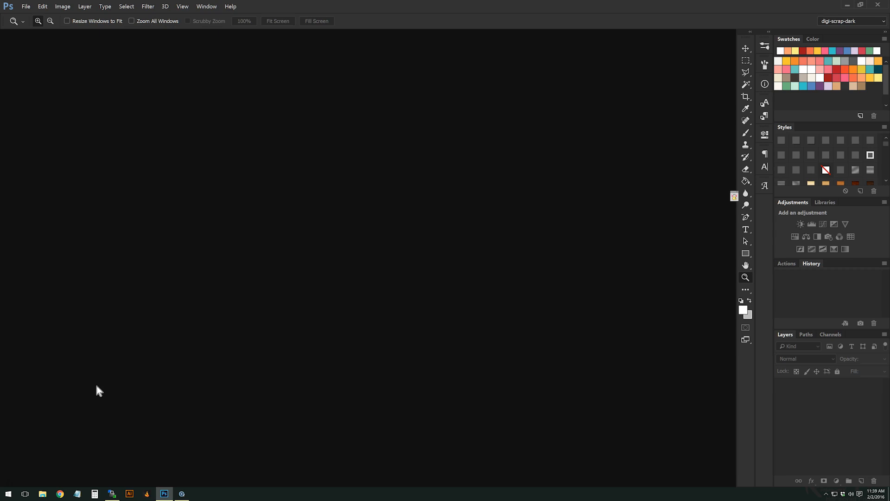
mouse_move(126, 158)
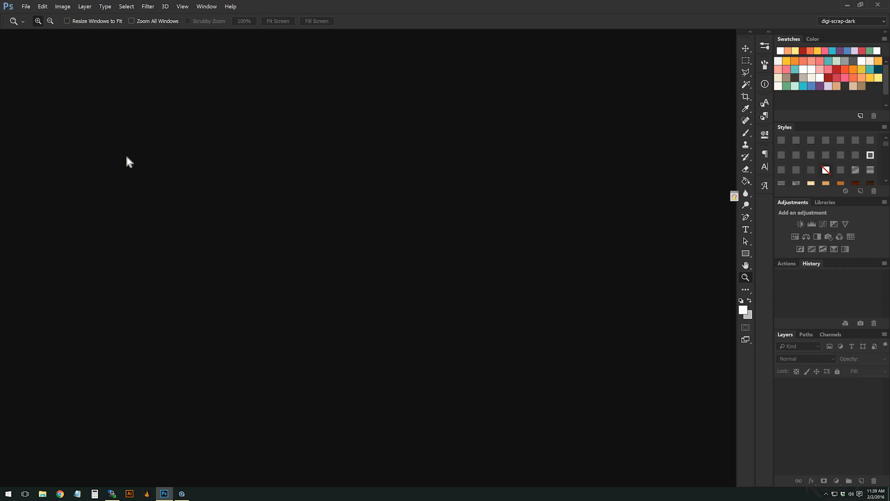
mouse_move(31, 47)
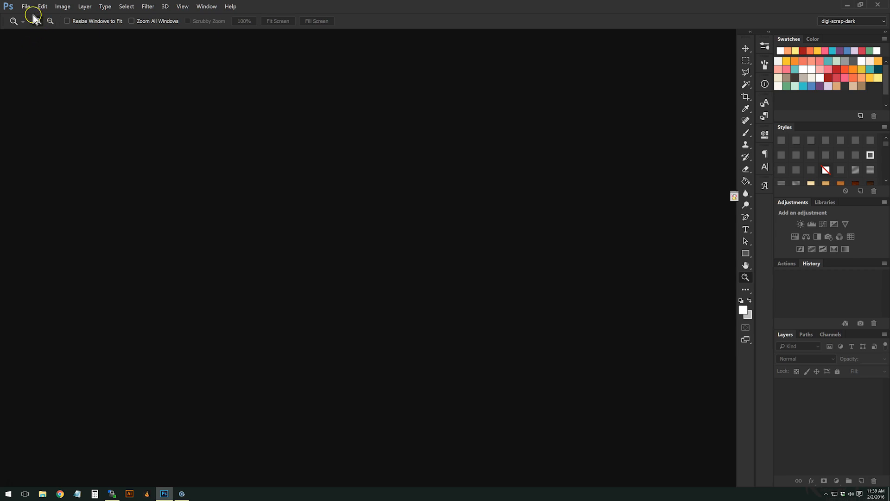
Create a new 6-inch-wide document with a transparent background
click(25, 6)
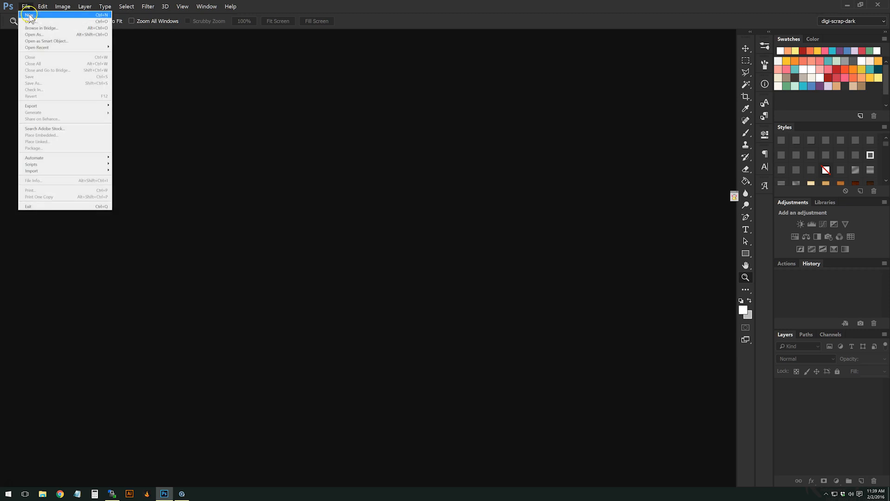
click(28, 15)
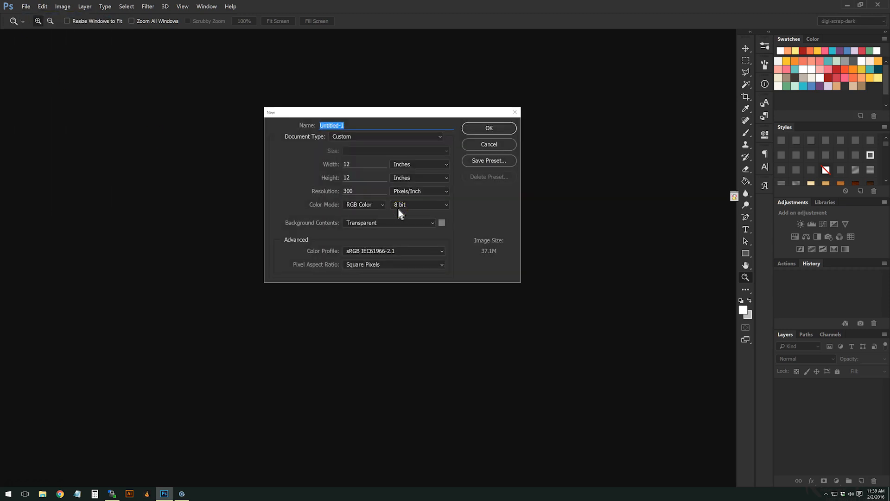
mouse_move(400, 213)
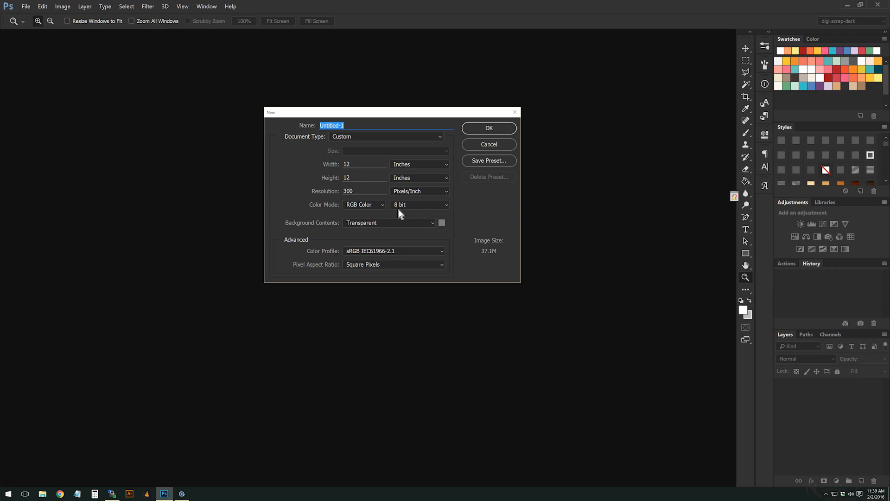
click(363, 164)
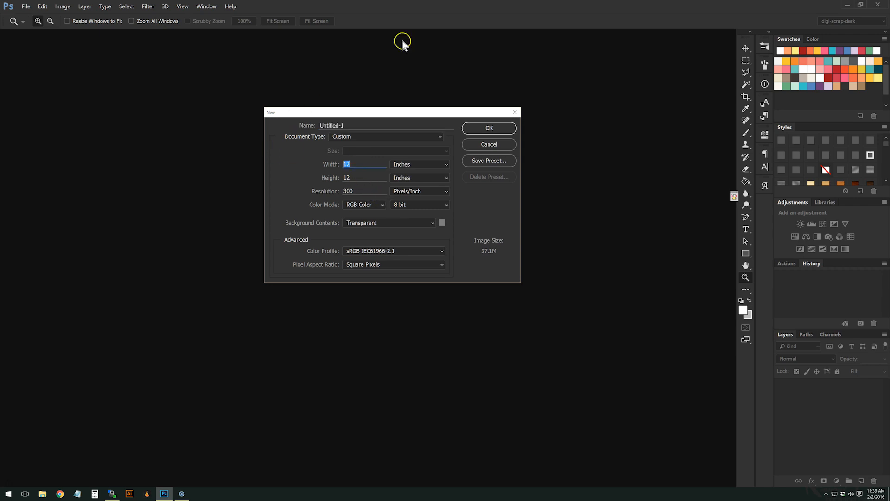
text(6)
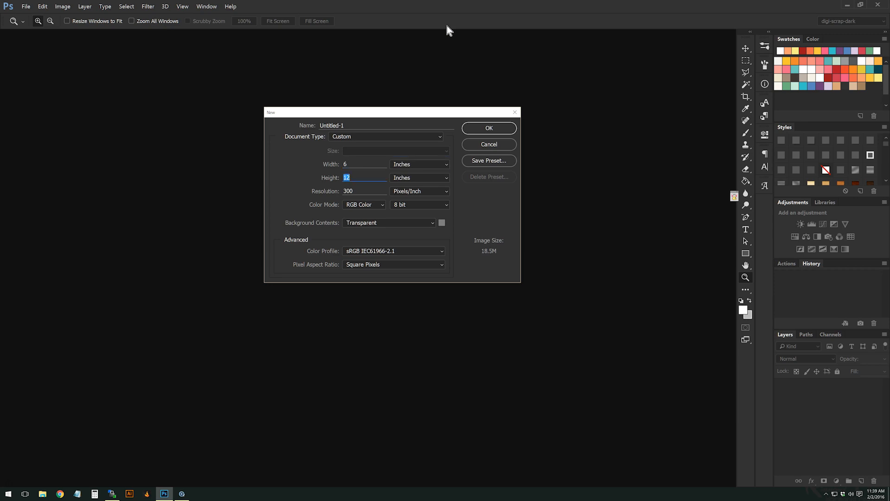
click(488, 128)
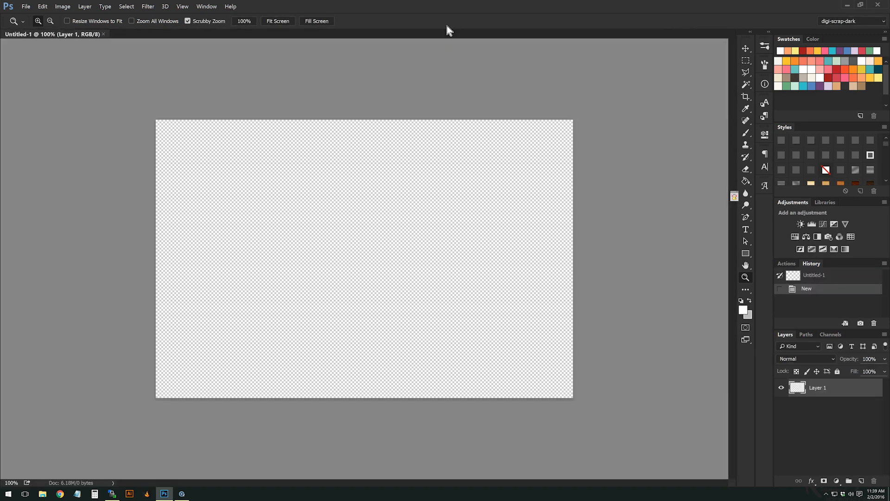
mouse_move(537, 91)
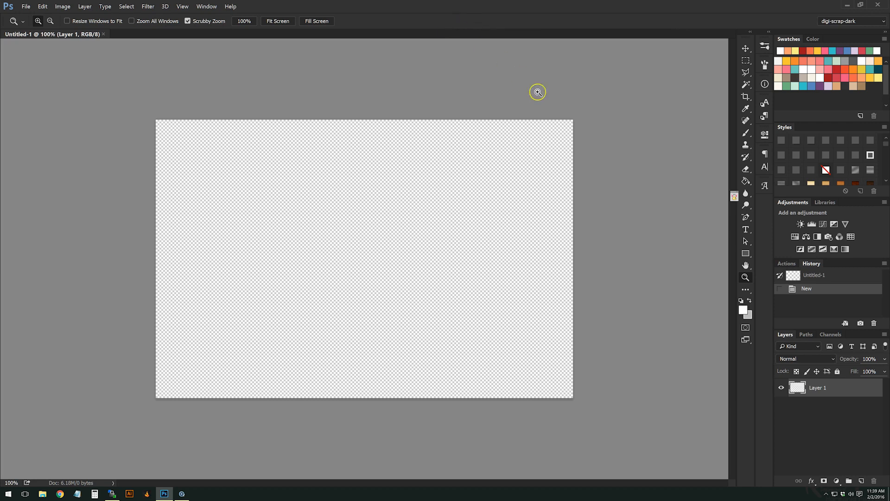
mouse_move(746, 132)
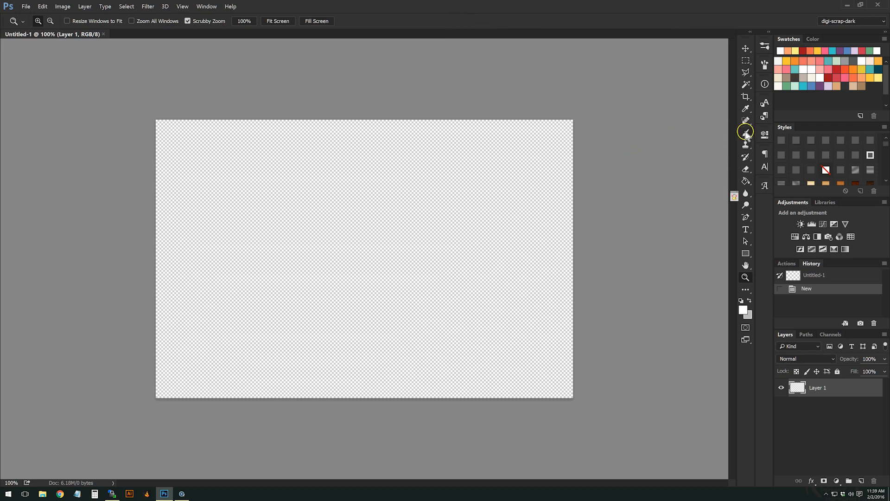
Select the Brush tool with a 65 px hard round tip
click(746, 131)
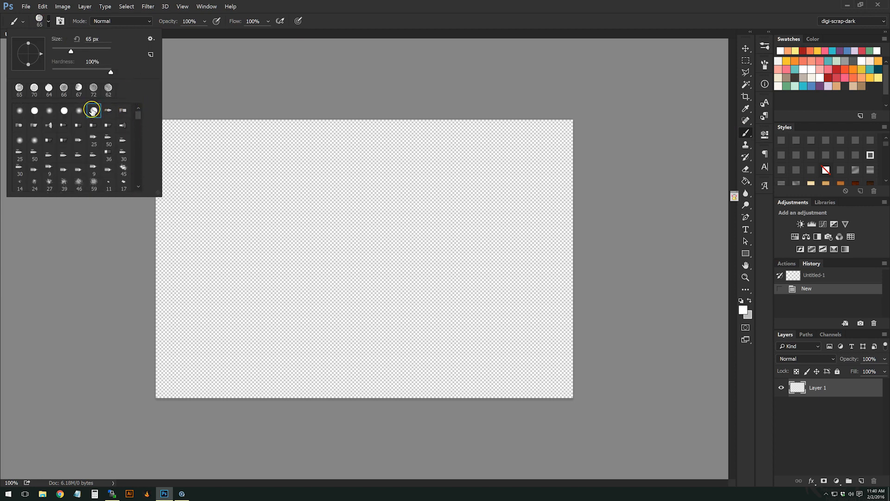
click(94, 110)
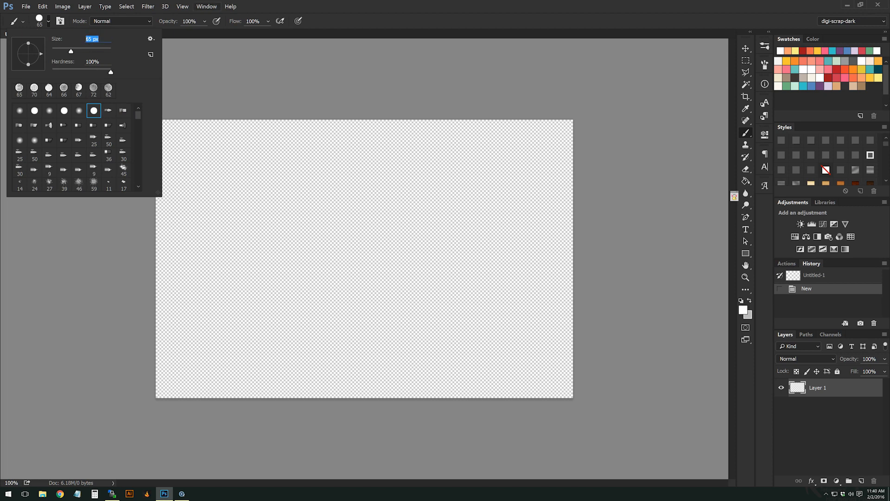
mouse_move(273, 185)
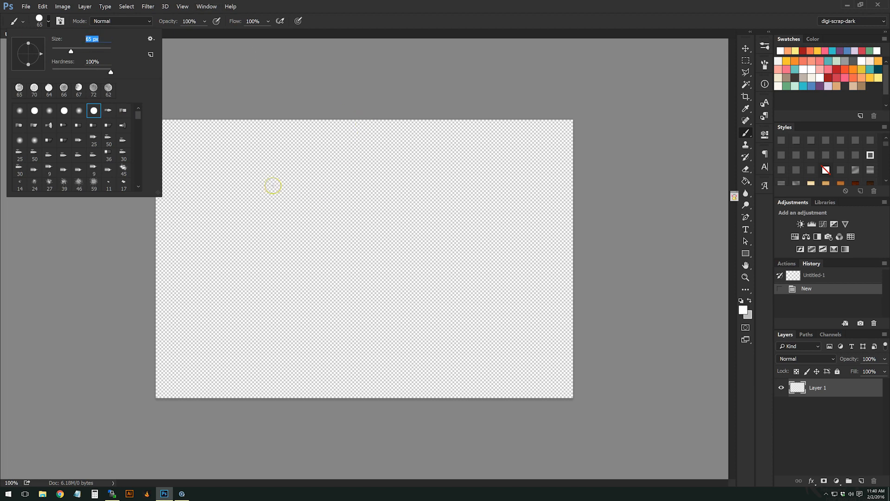
mouse_move(367, 135)
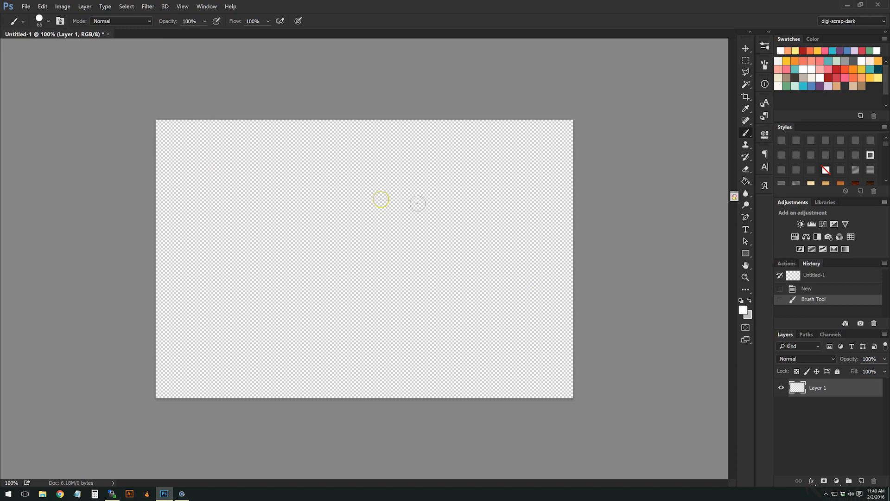
mouse_move(277, 238)
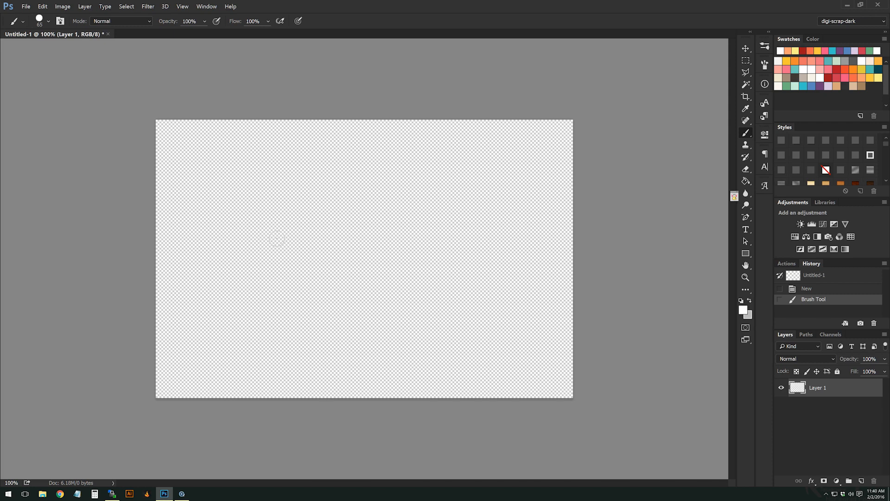
mouse_move(667, 260)
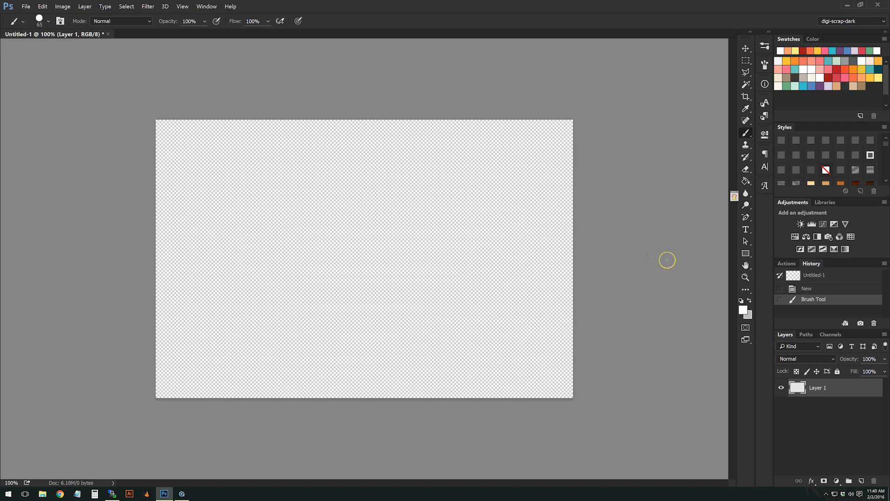
mouse_move(543, 114)
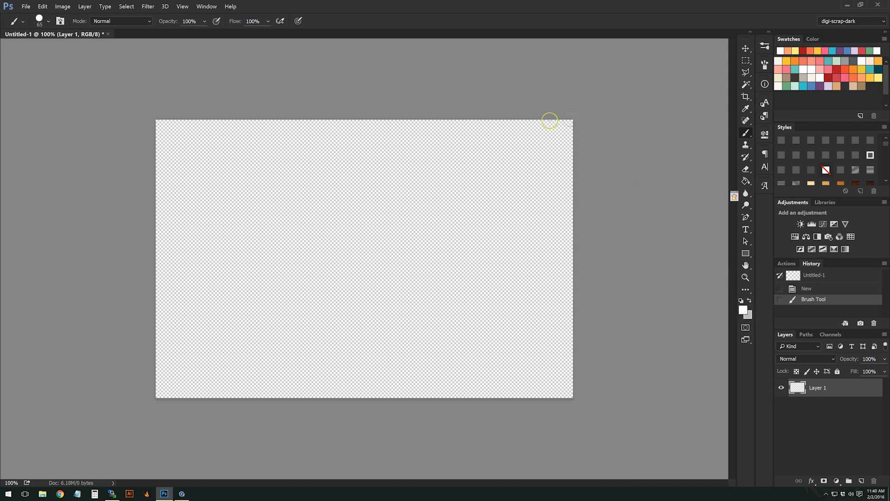
mouse_move(743, 313)
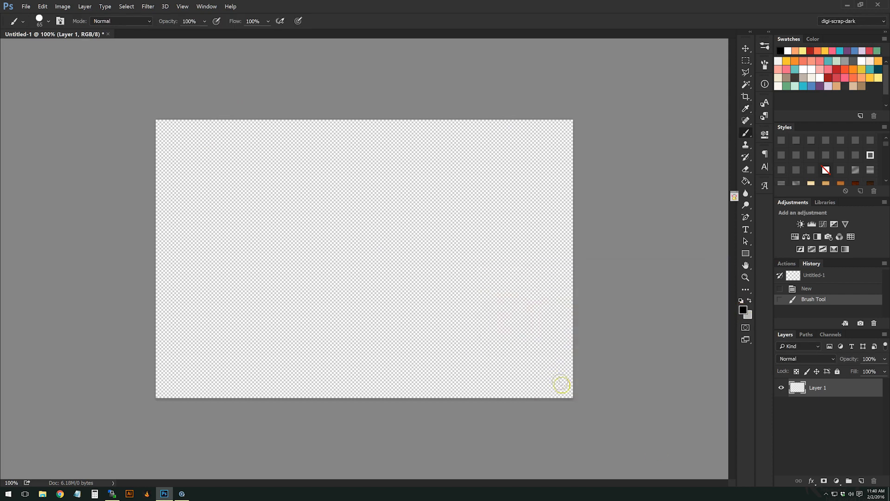
Dot a paper corner in black, move the new layer below Layer 1, and set white
click(559, 392)
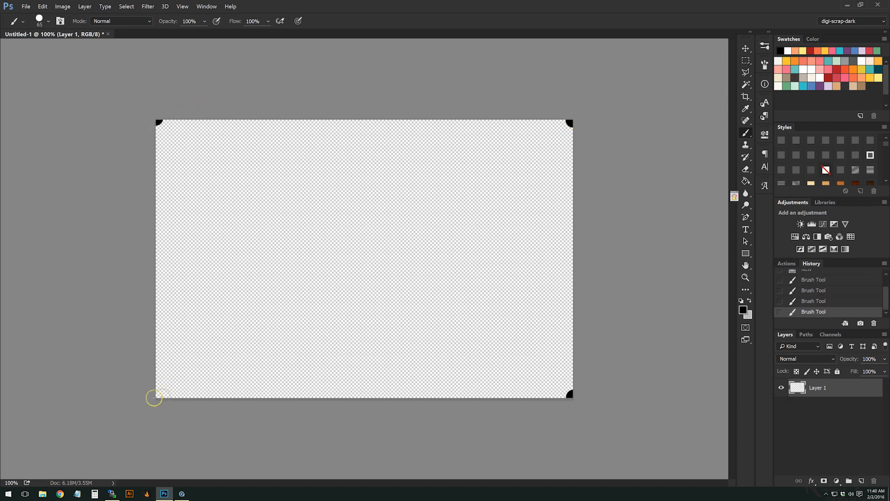
mouse_move(557, 46)
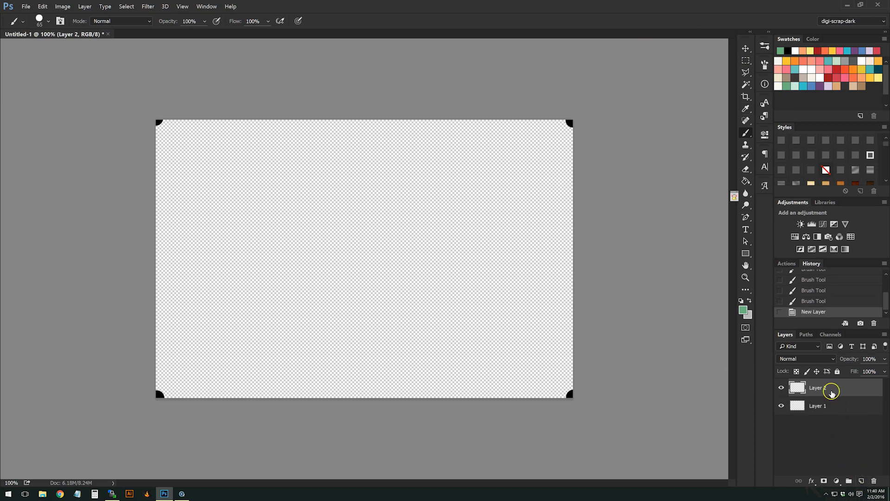
drag(818, 387, 818, 409)
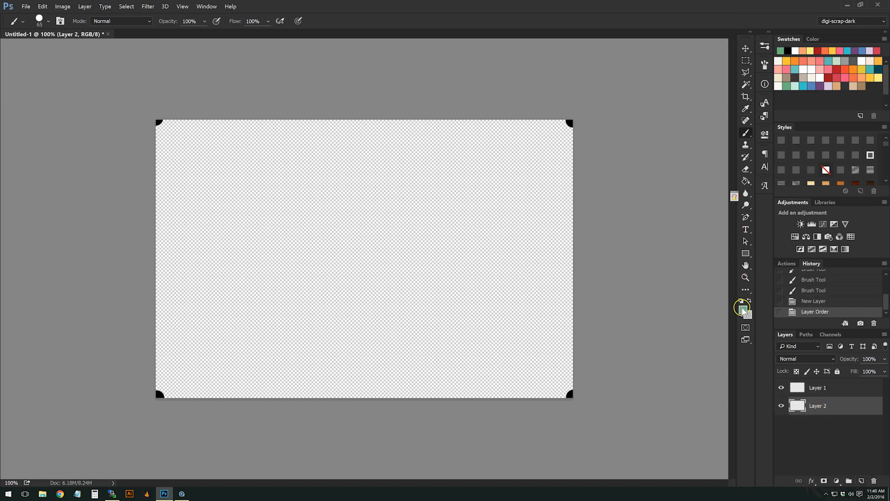
click(742, 307)
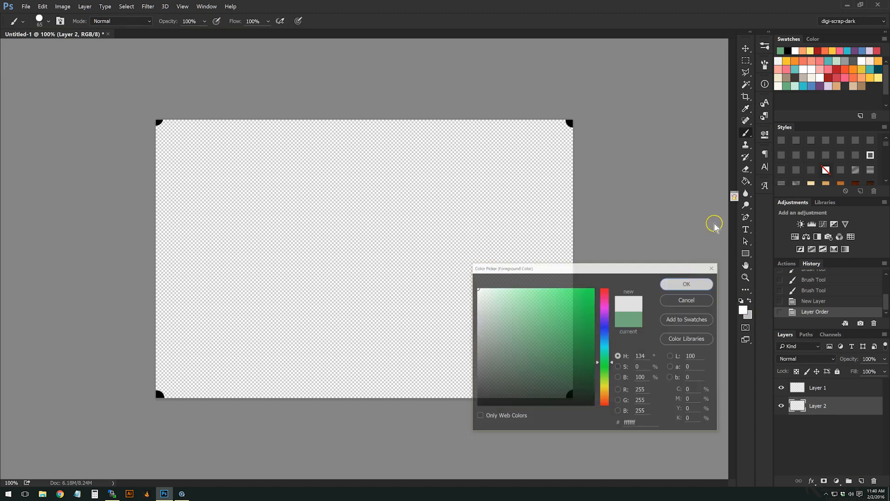
click(685, 283)
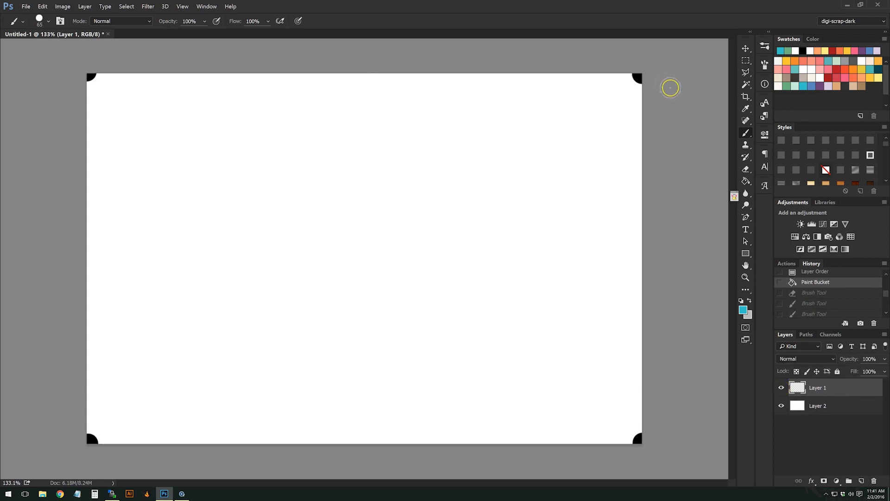
mouse_move(761, 390)
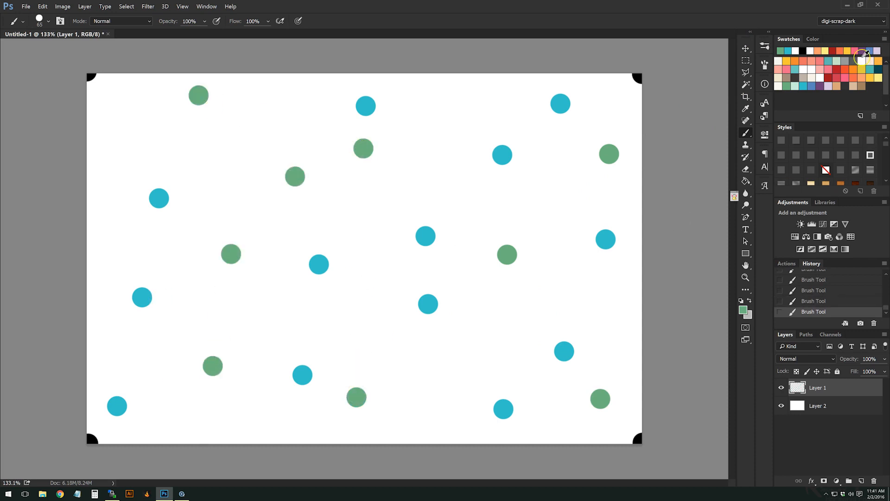
Stamp a yellow dot near the top centre, then pick pink for the next dots
click(862, 56)
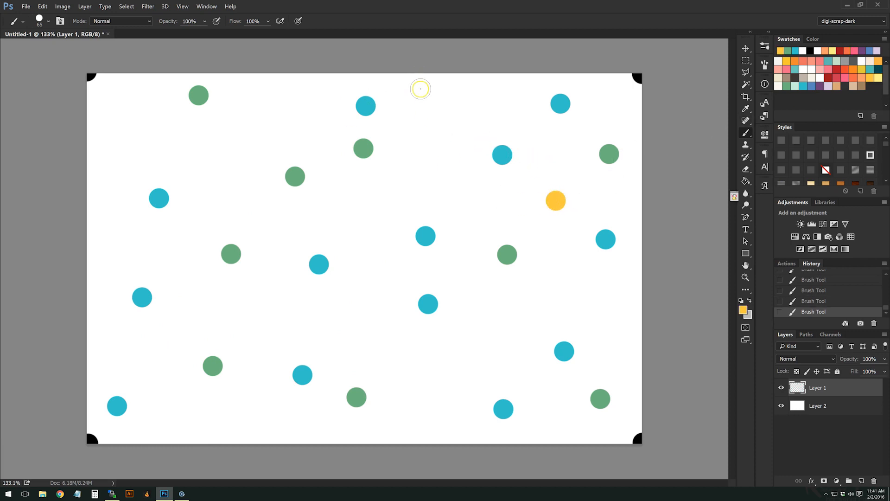
click(190, 157)
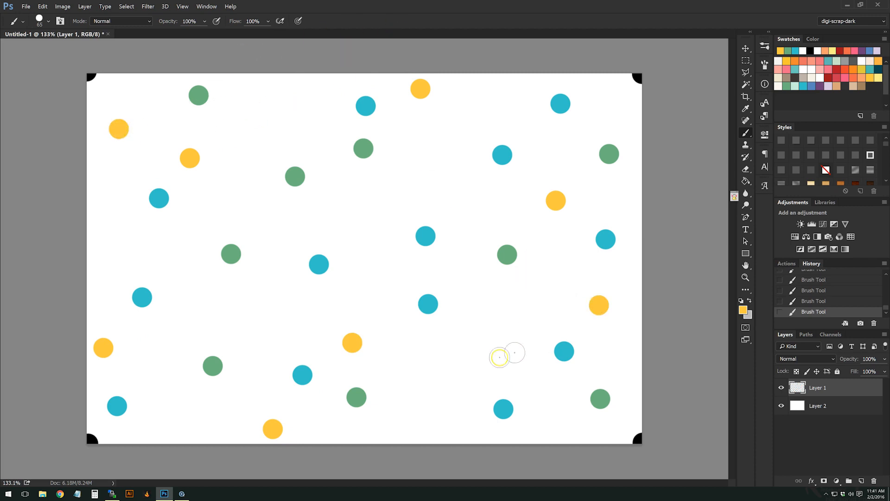
mouse_move(448, 155)
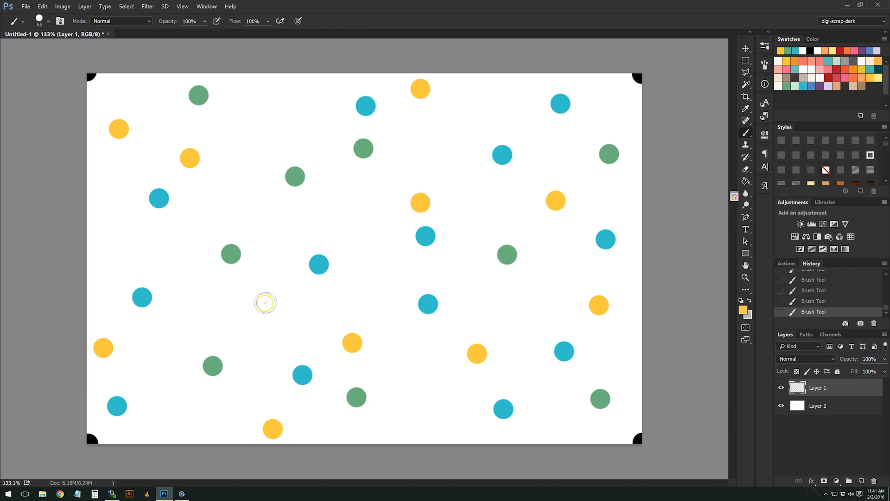
click(265, 302)
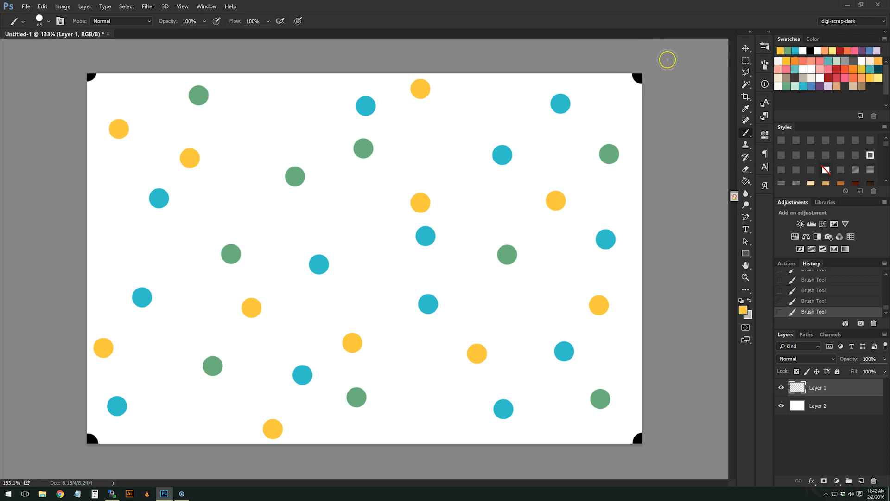
mouse_move(643, 432)
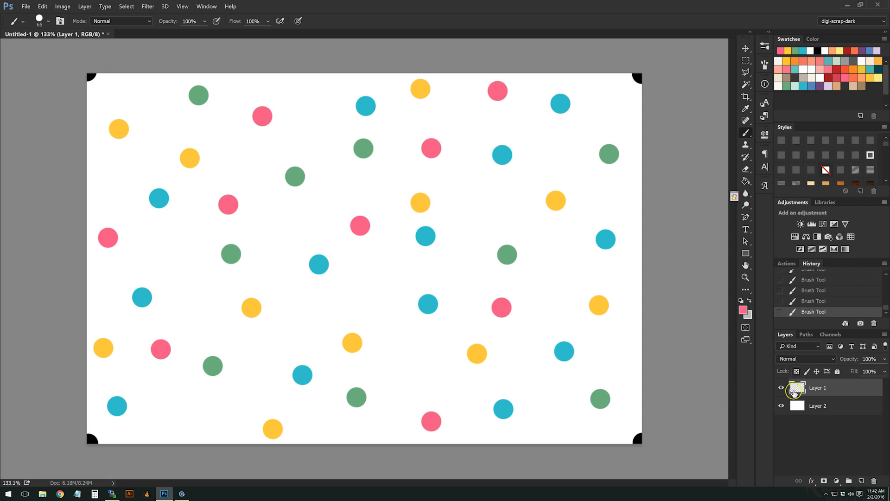
Hide the white background layer and begin defining the dots as a pattern
click(781, 405)
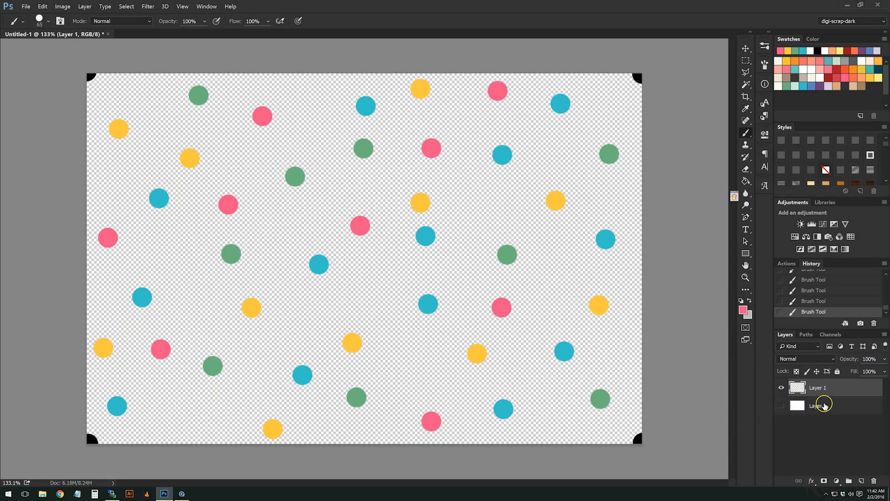
click(781, 407)
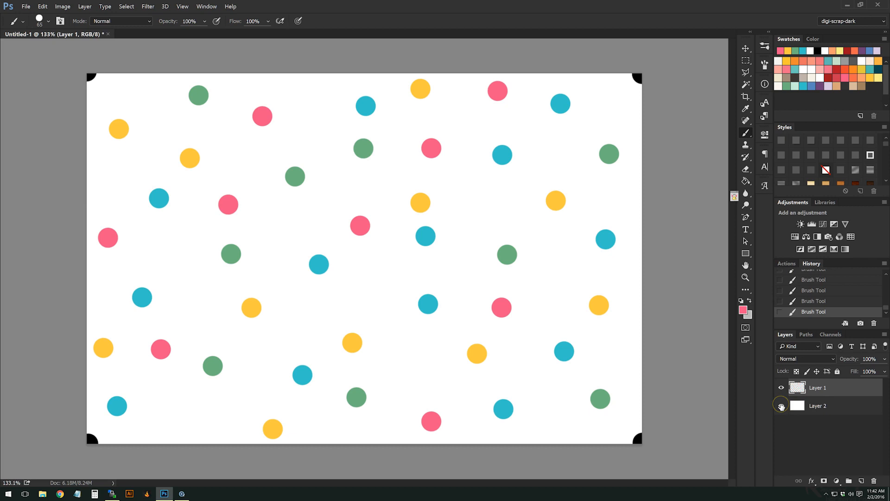
click(782, 407)
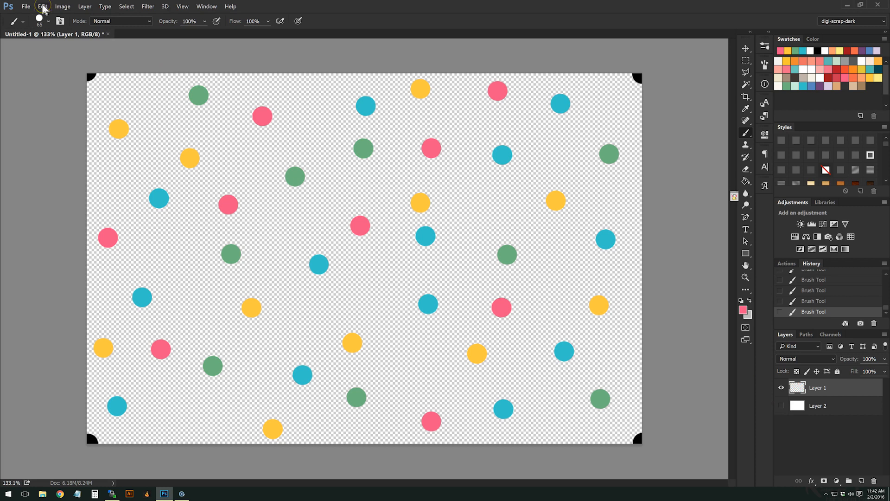
click(43, 7)
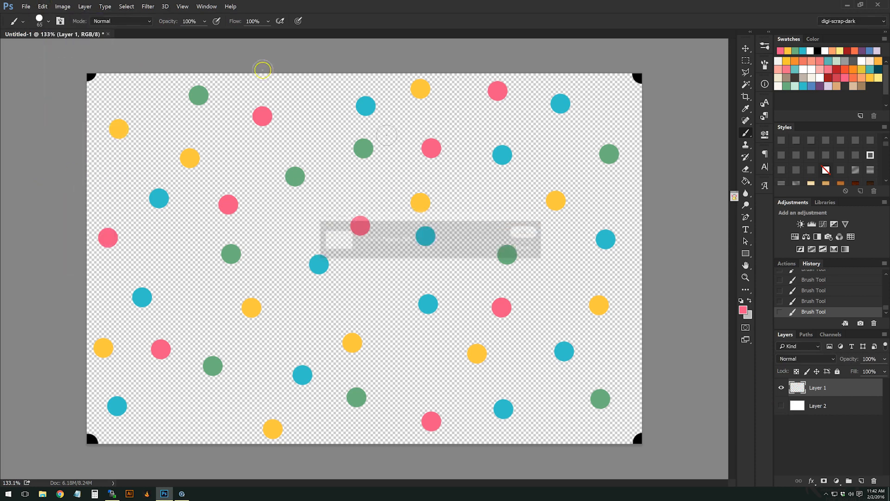
Create a new 12-inch square document
click(25, 6)
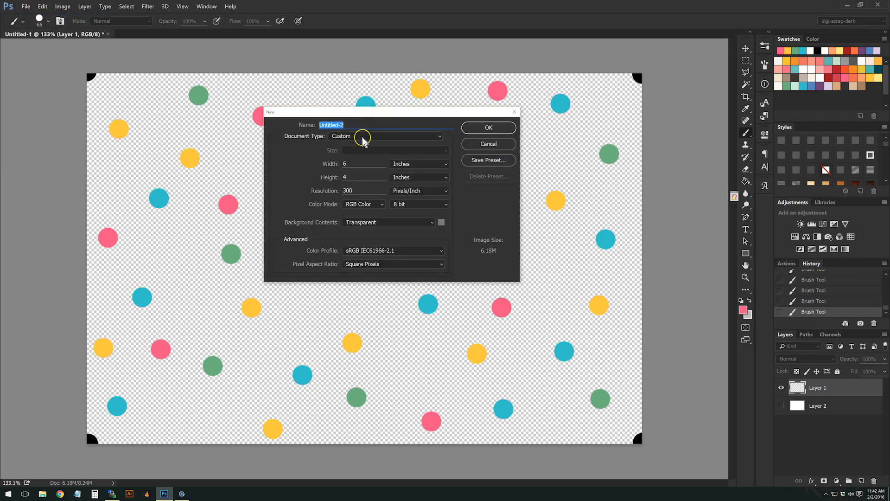
text(12)
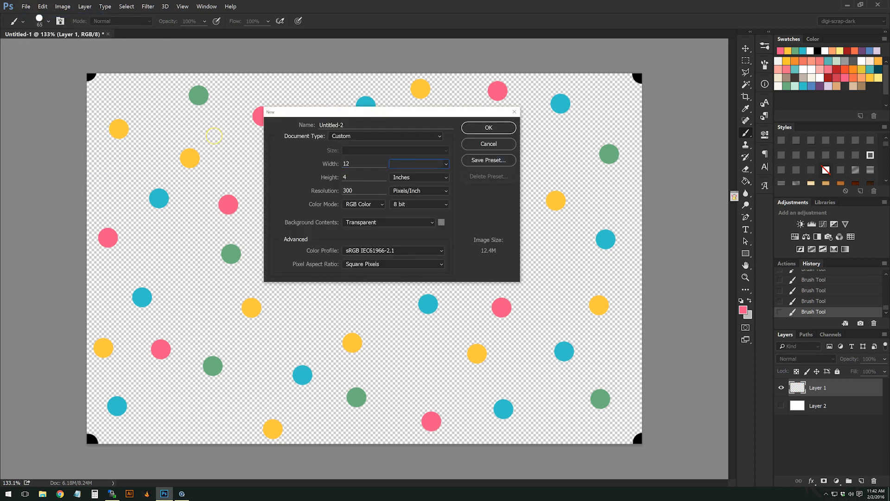
click(487, 127)
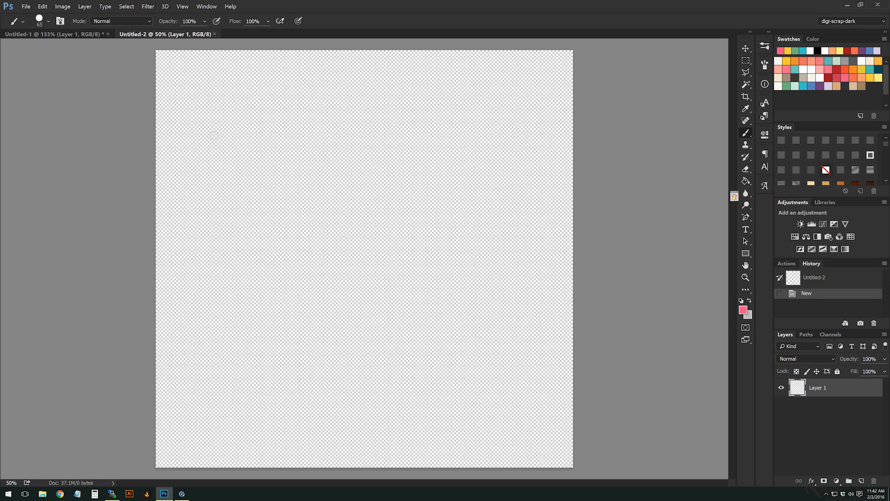
Fill the page white and add a Pattern Overlay using the saved confetti dot pattern
click(744, 308)
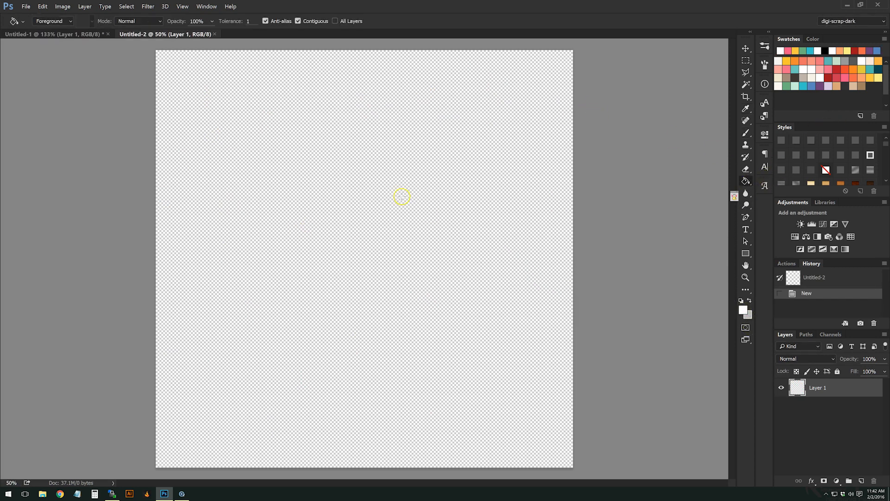
click(402, 196)
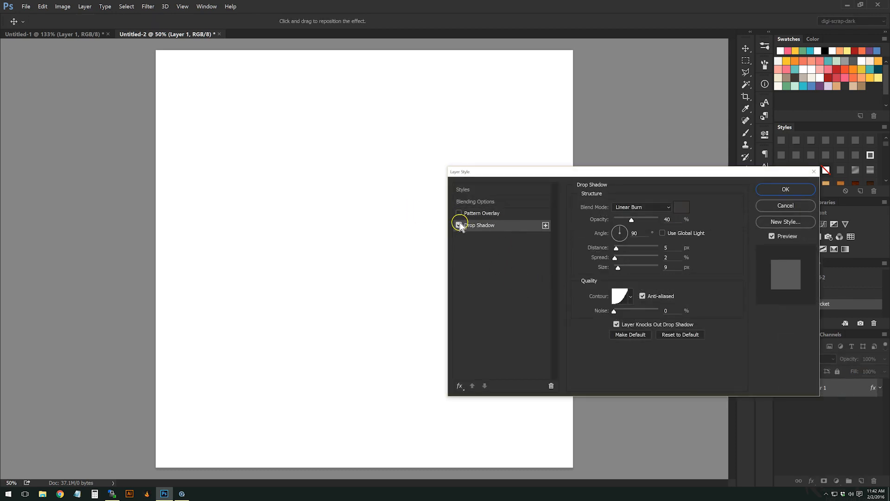
click(481, 213)
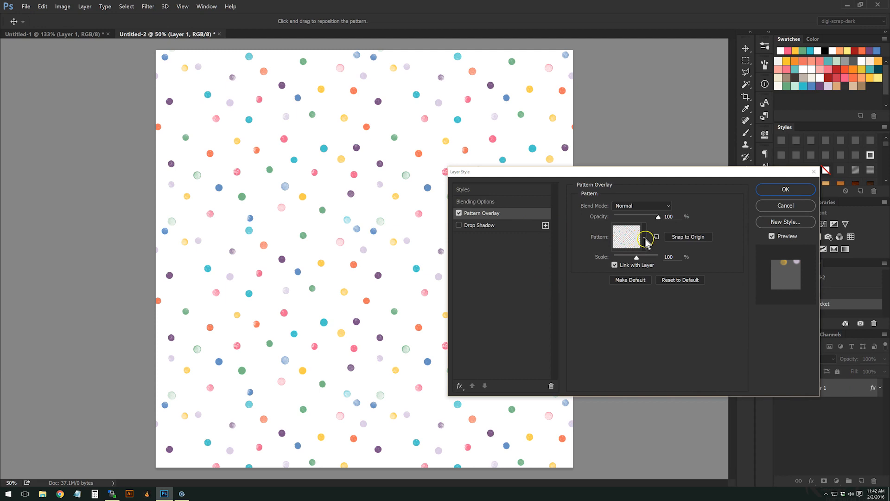
click(656, 237)
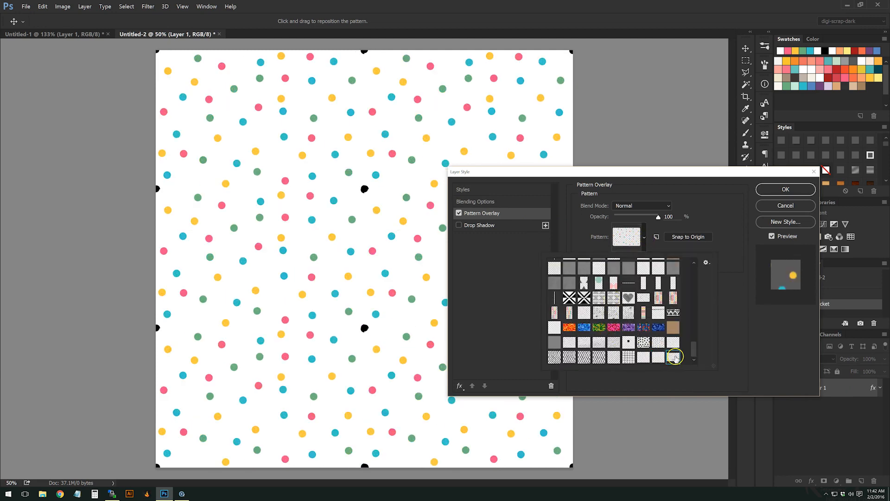
click(785, 189)
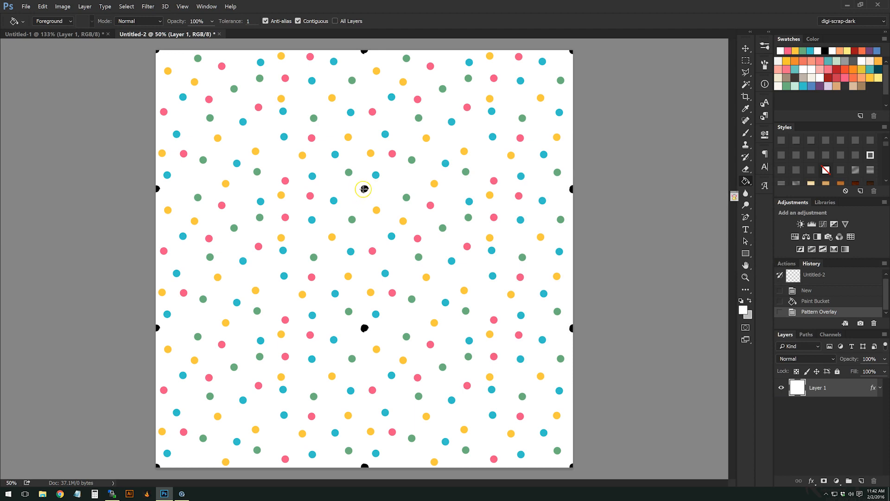
mouse_move(364, 319)
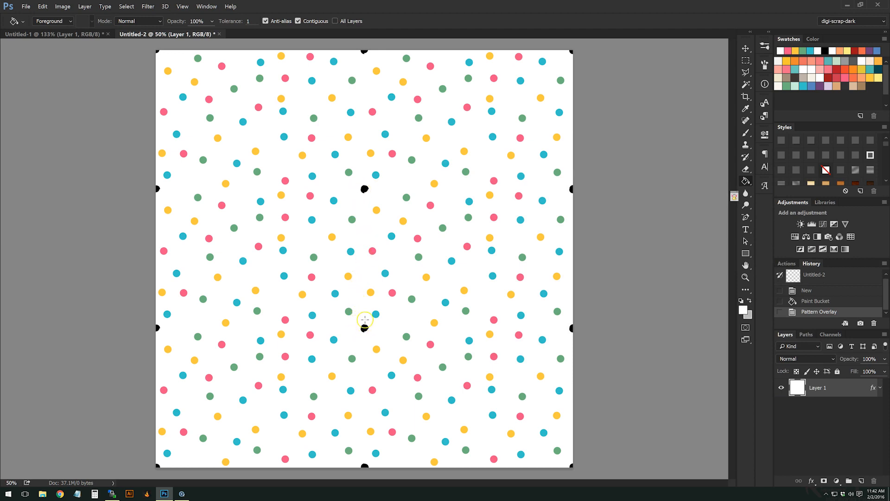
mouse_move(218, 309)
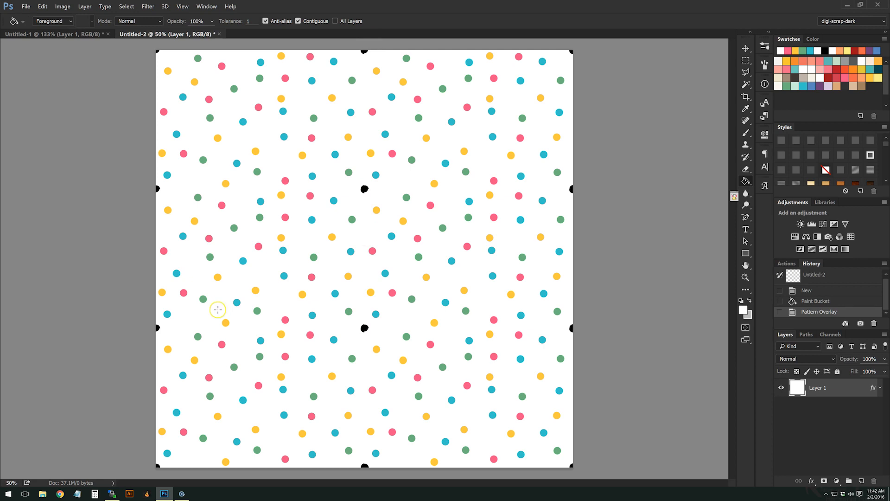
mouse_move(293, 329)
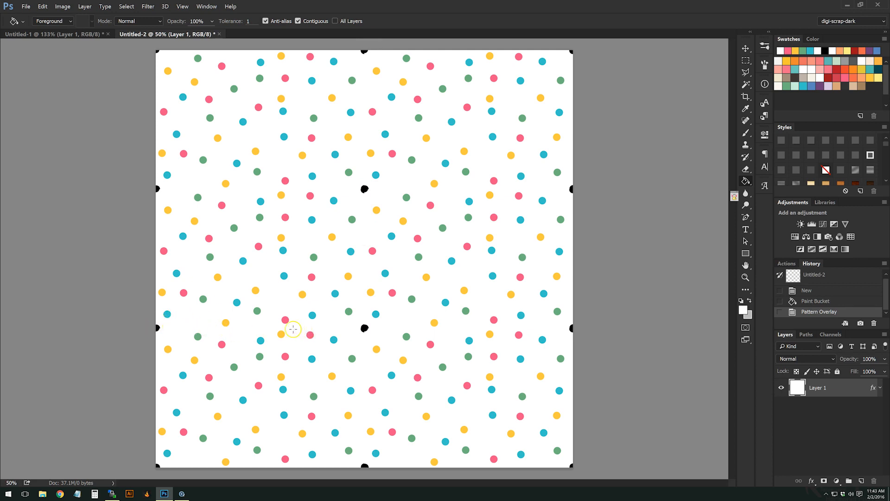
mouse_move(273, 329)
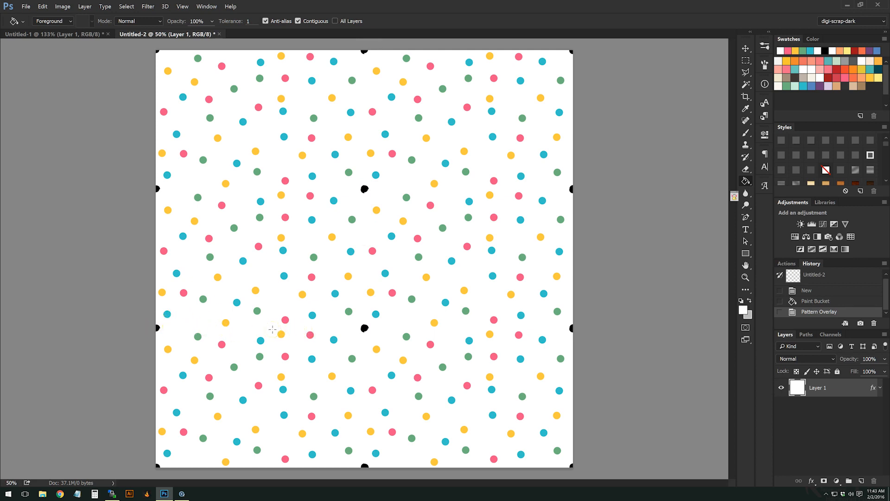
mouse_move(402, 151)
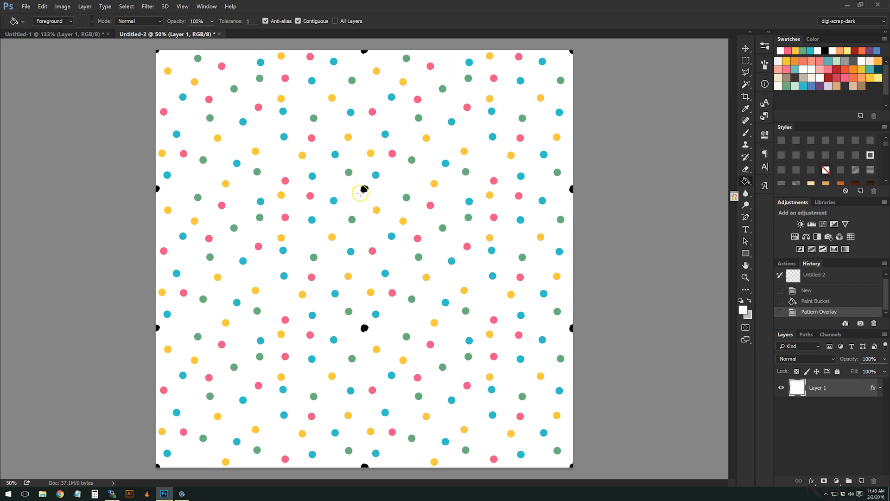
Return to Untitled-1, select Layer 1, and open the Filter menu
click(53, 34)
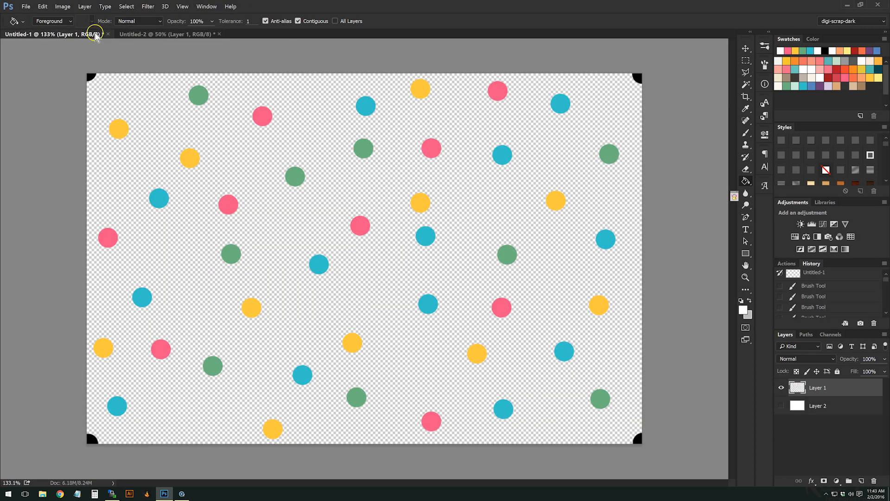
double_click(817, 388)
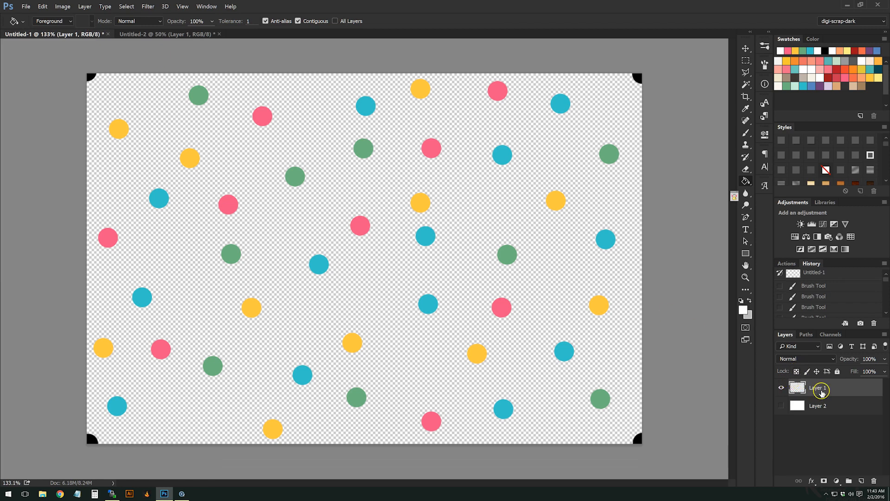
mouse_move(820, 394)
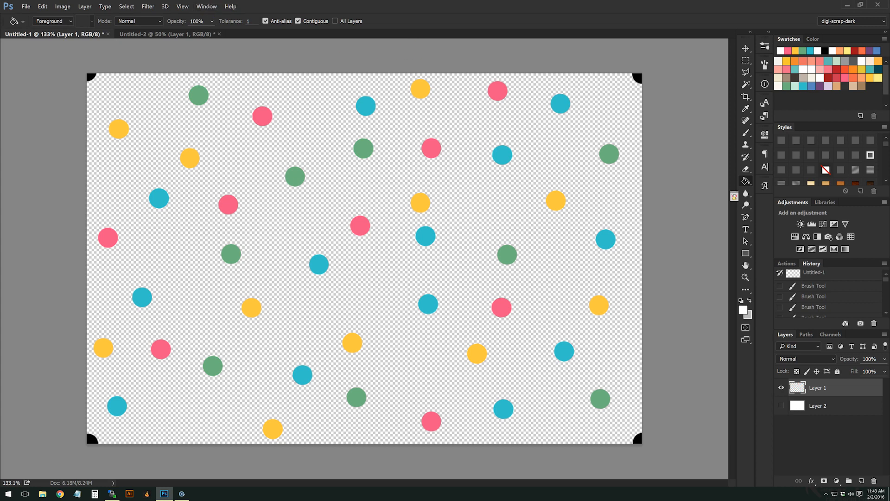
click(148, 6)
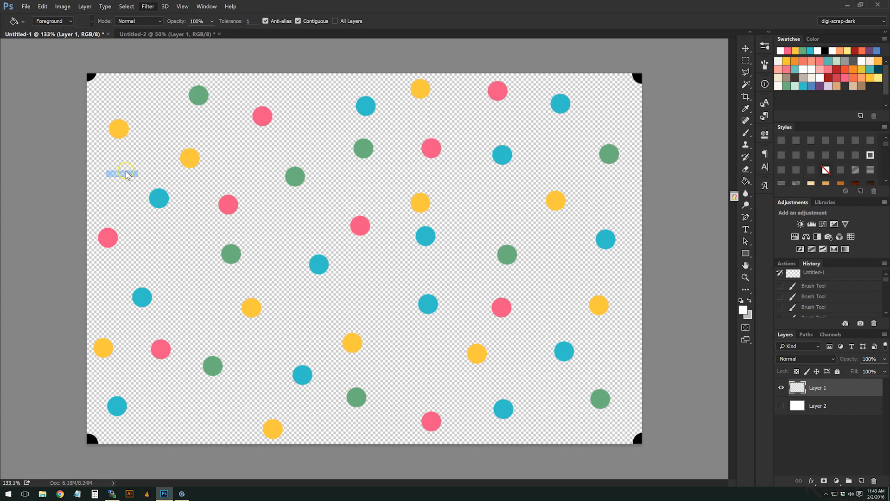
Open the Offset filter and shift the dots 1048 px right and 658 px down
click(147, 6)
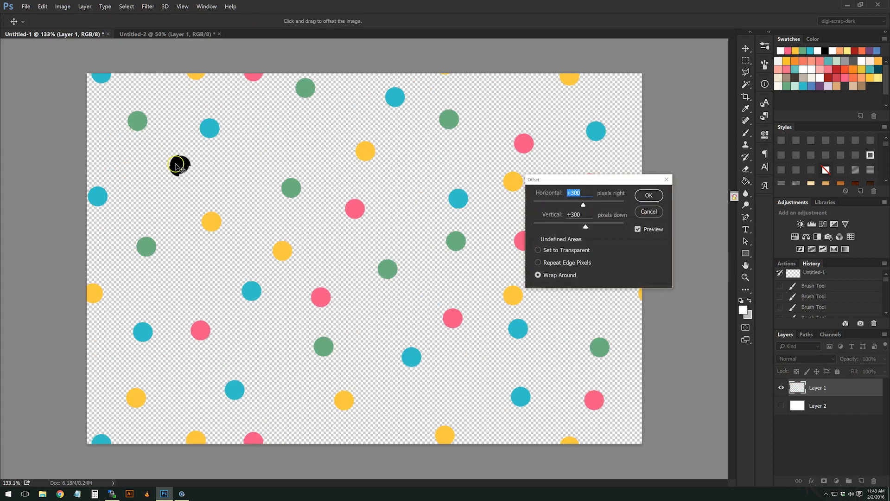
drag(179, 165, 363, 255)
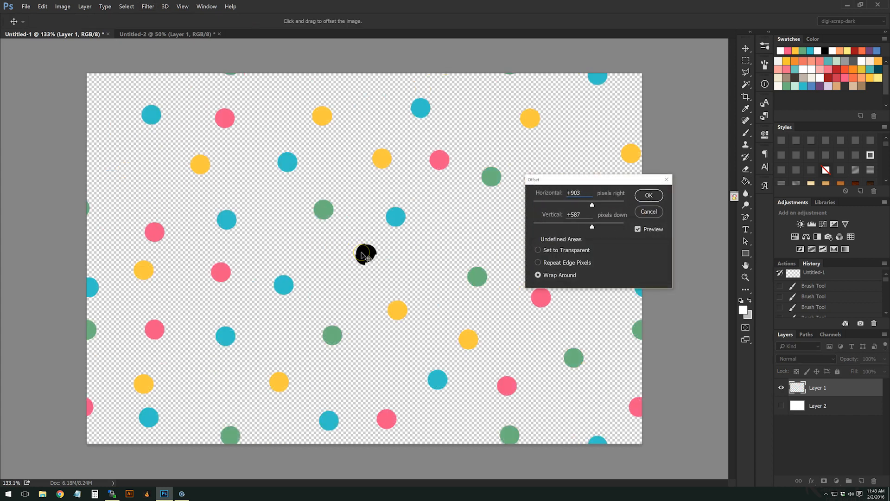
drag(363, 254, 363, 260)
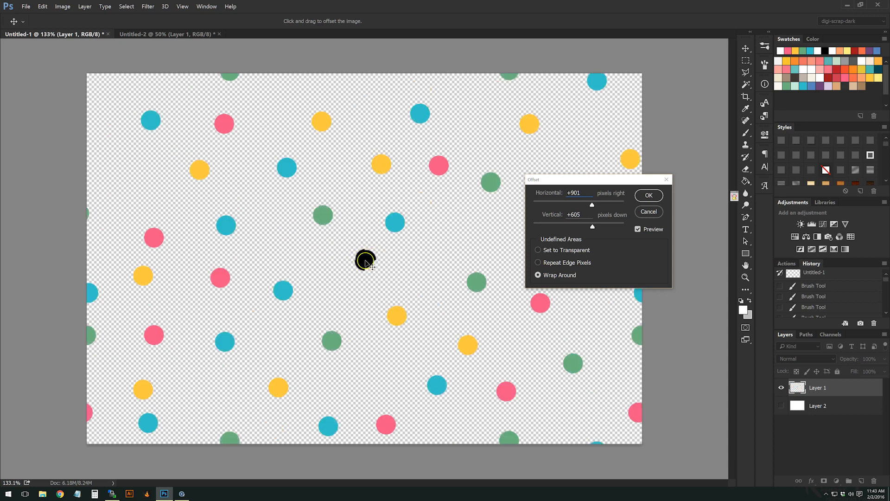
drag(365, 261, 396, 269)
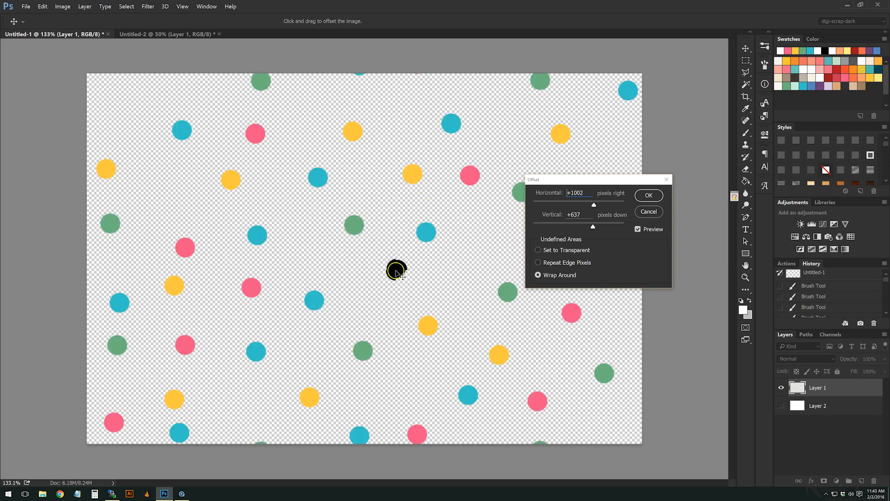
drag(396, 269, 411, 270)
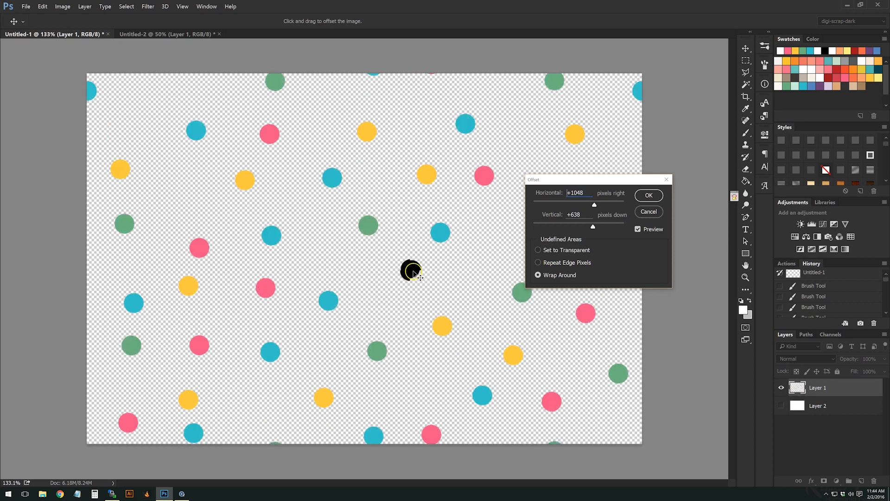
drag(411, 270, 412, 278)
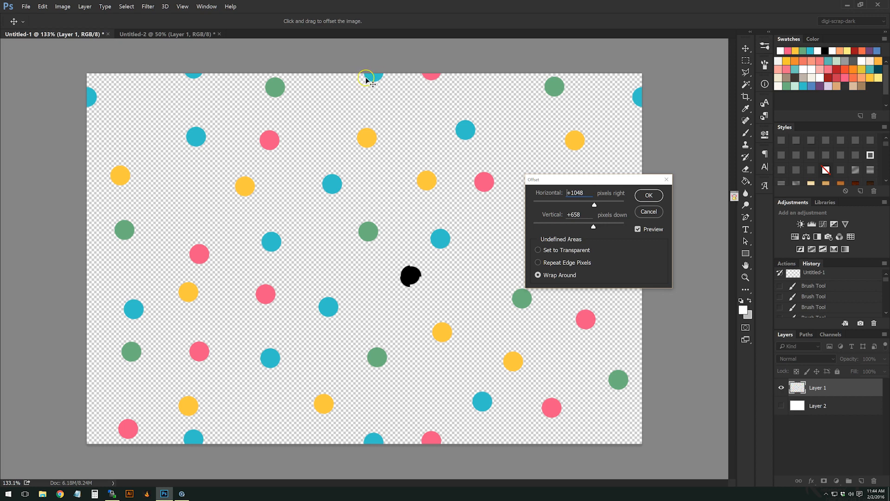
mouse_move(366, 75)
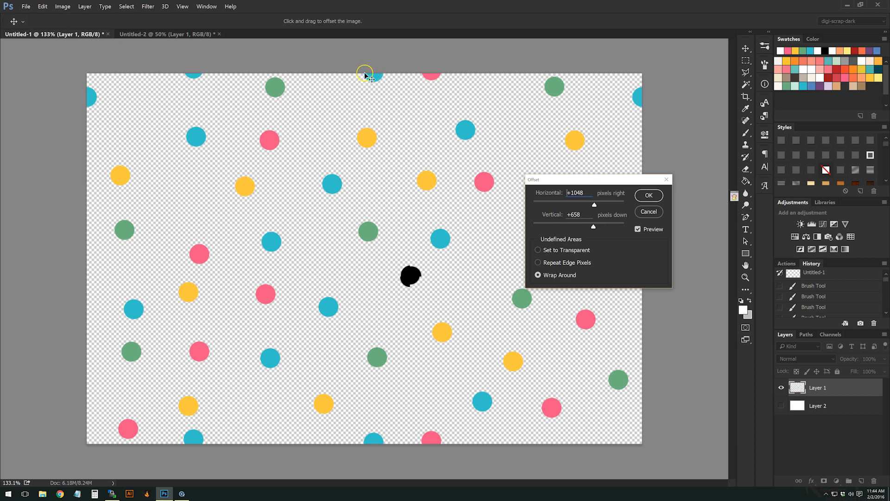
mouse_move(79, 102)
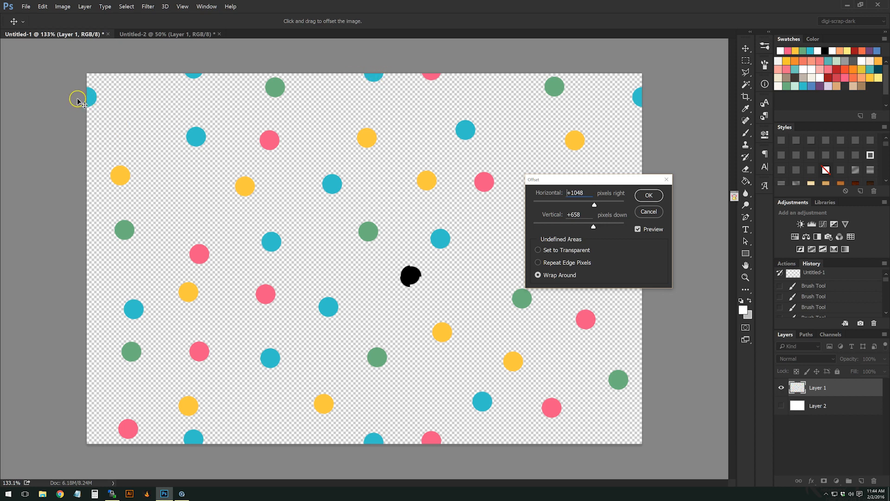
mouse_move(377, 64)
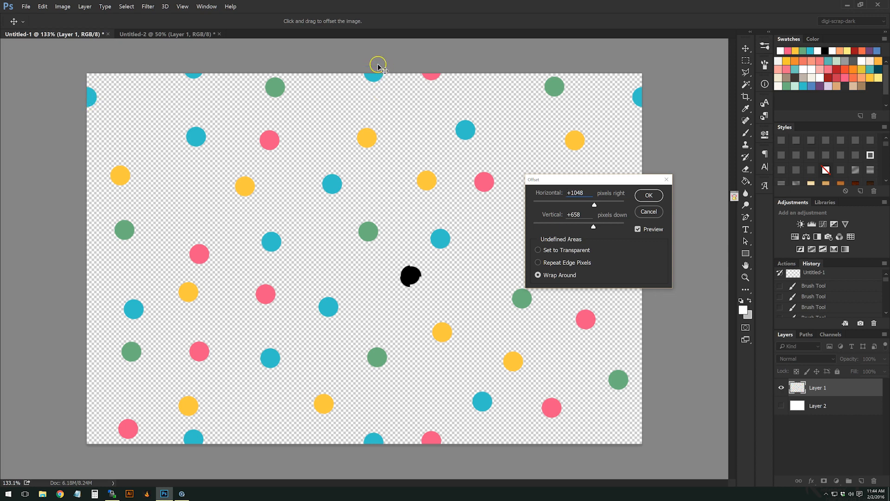
mouse_move(564, 121)
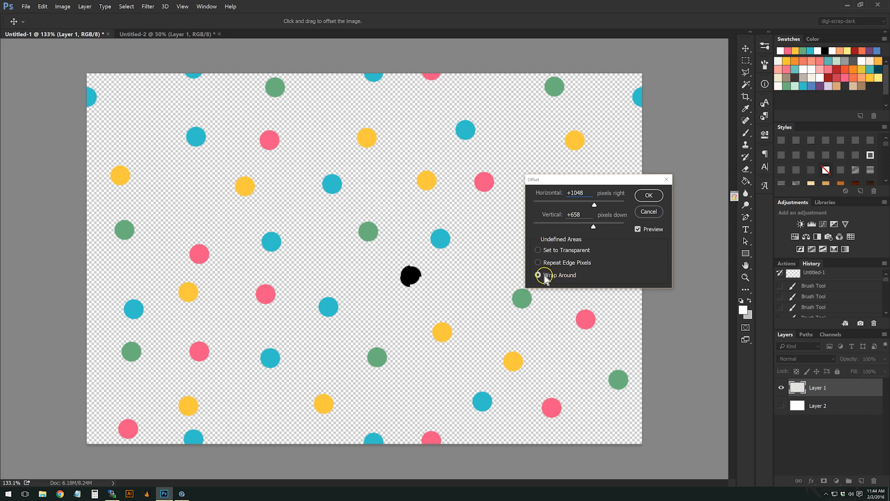
Set the Offset's undefined areas to Wrap Around
click(537, 263)
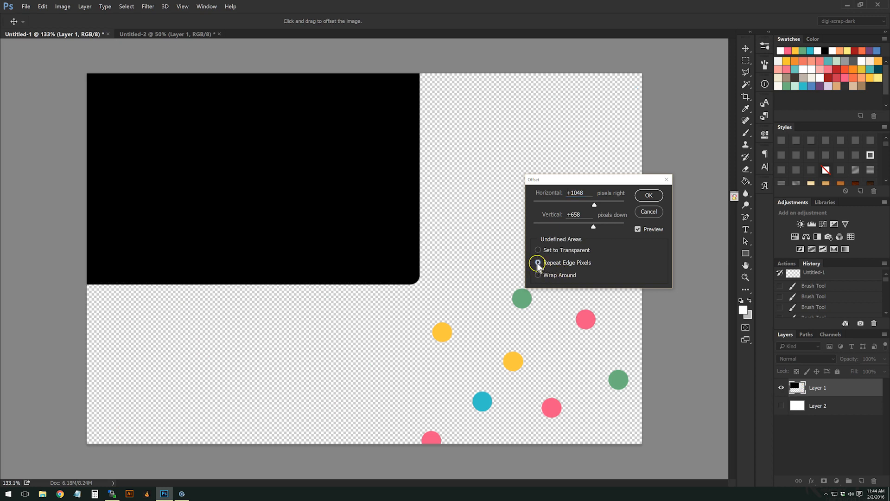
click(537, 250)
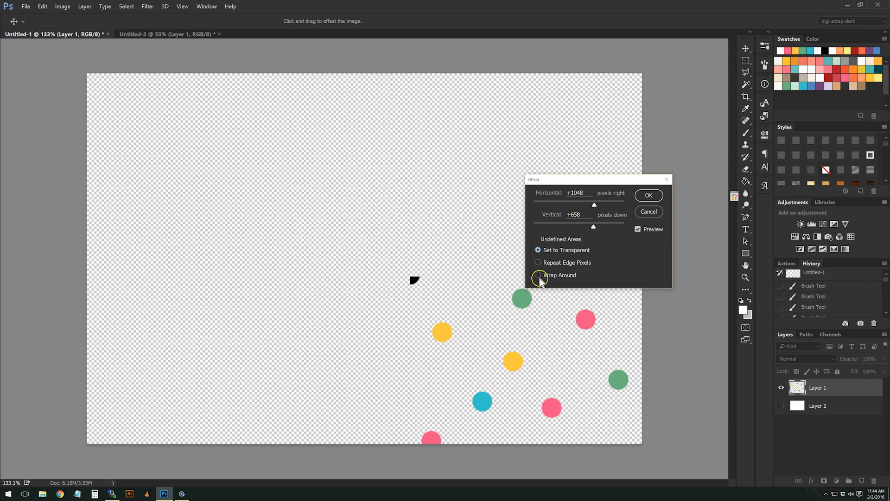
click(538, 275)
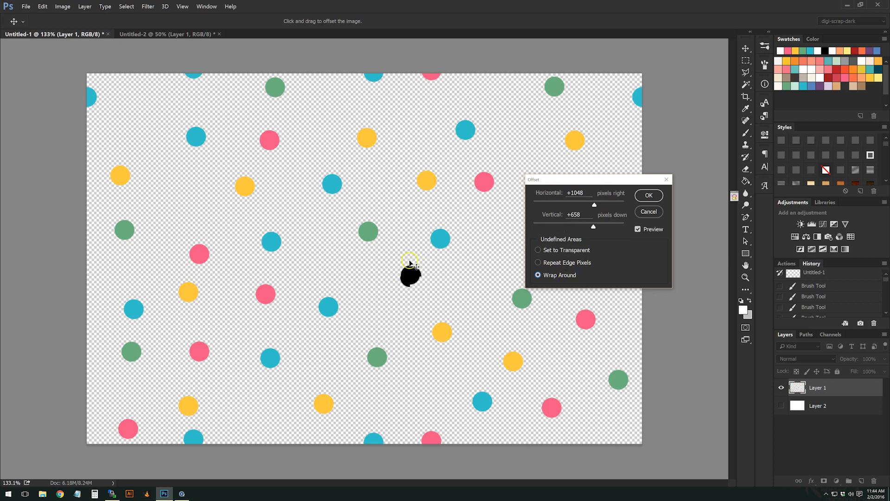
mouse_move(444, 88)
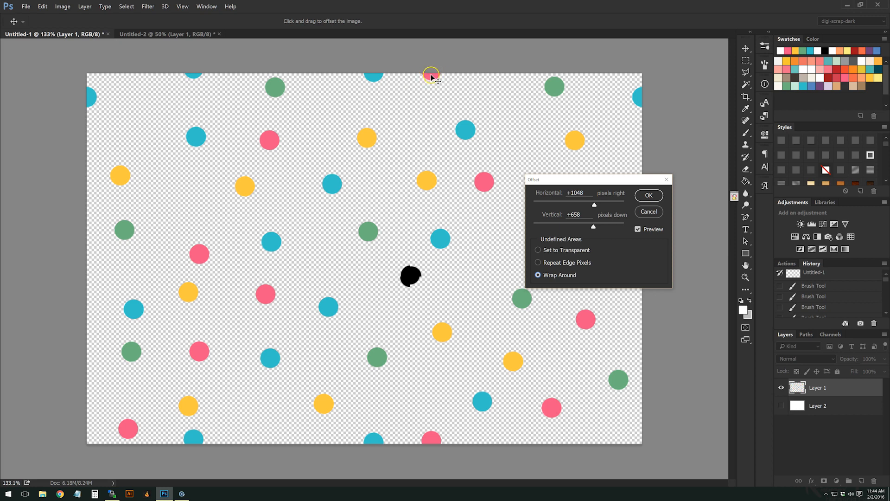
mouse_move(454, 413)
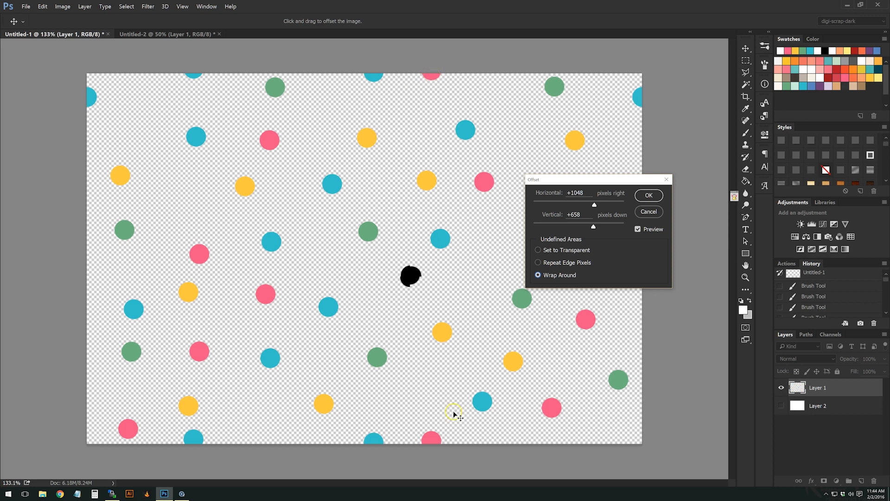
mouse_move(436, 443)
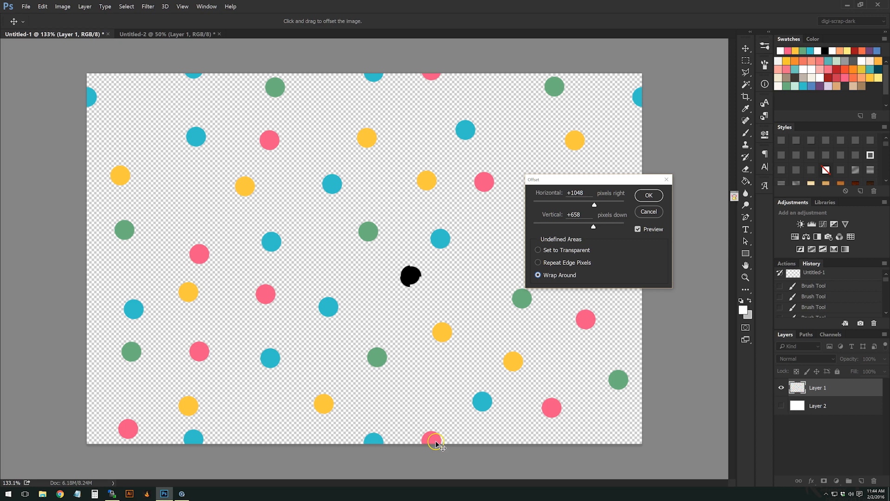
mouse_move(170, 419)
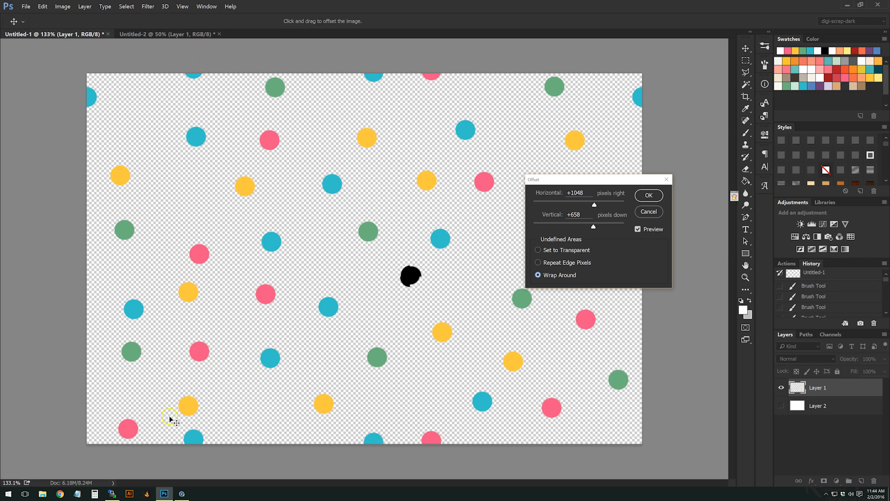
mouse_move(649, 93)
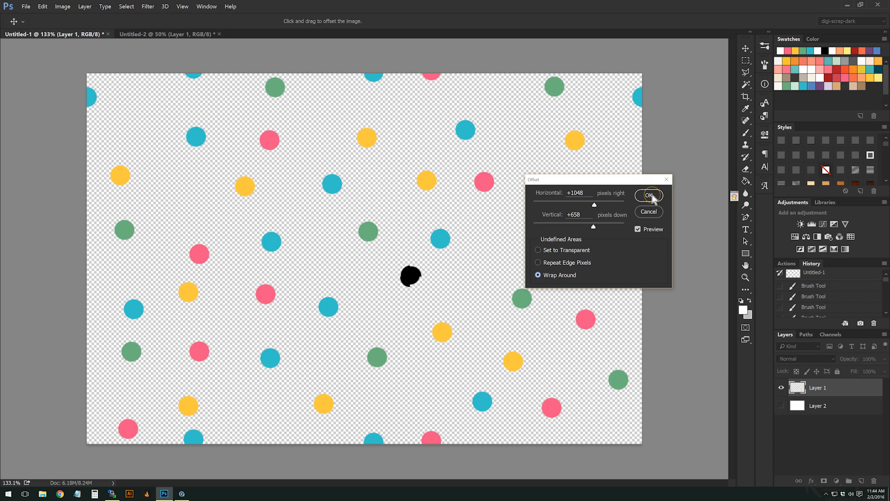
Apply the offset, erase the central black blob, and paint purple dots into gaps
click(649, 195)
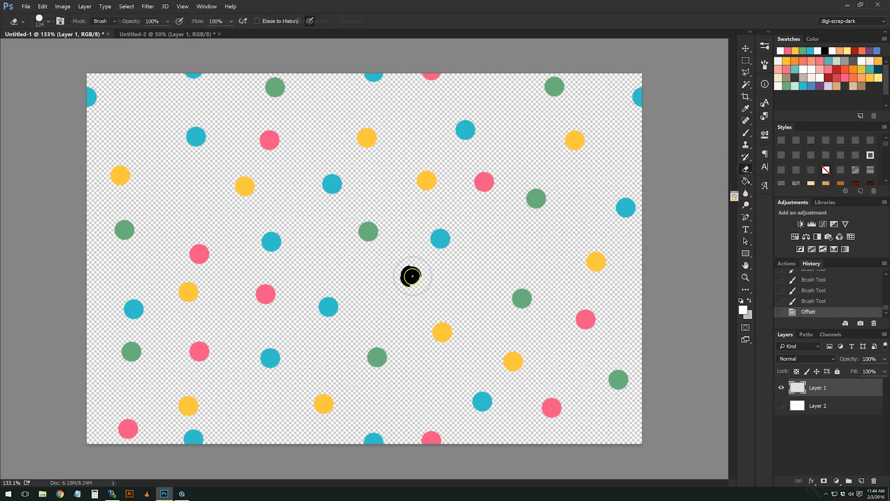
click(410, 277)
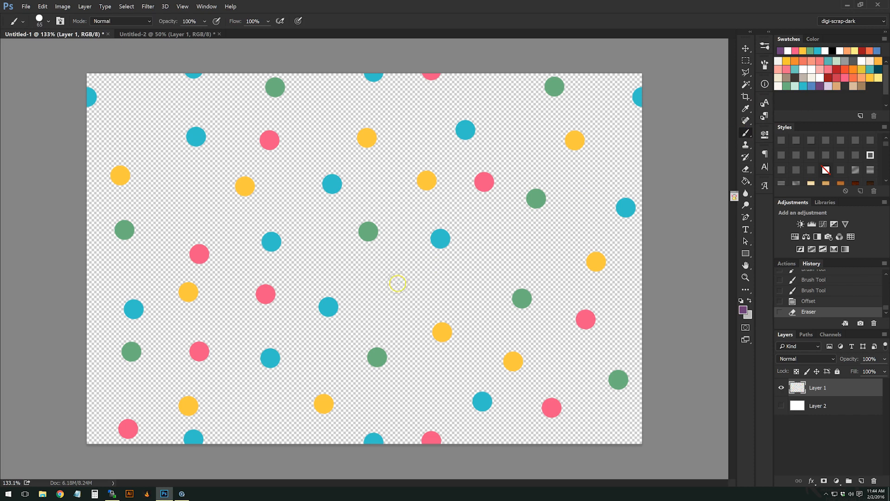
click(398, 283)
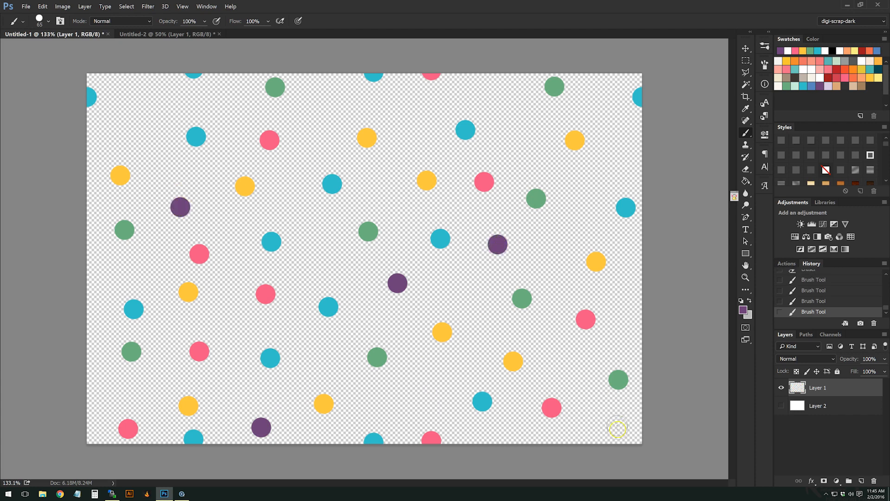
click(620, 153)
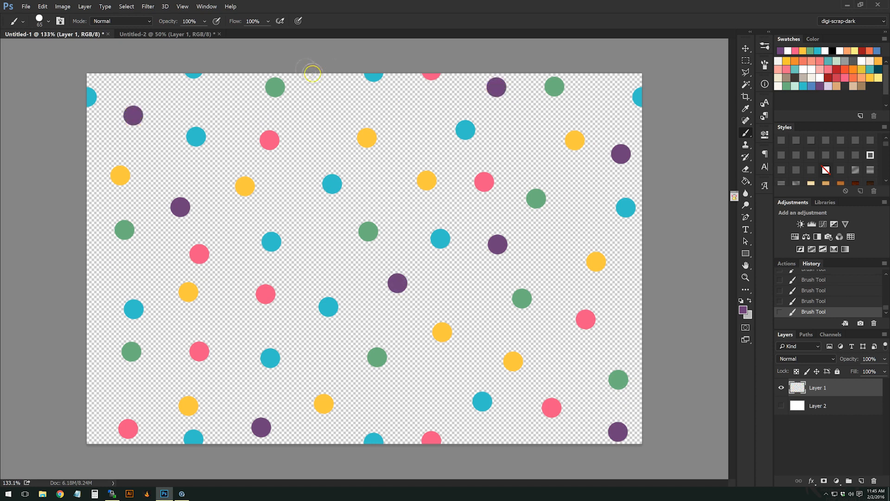
mouse_move(501, 309)
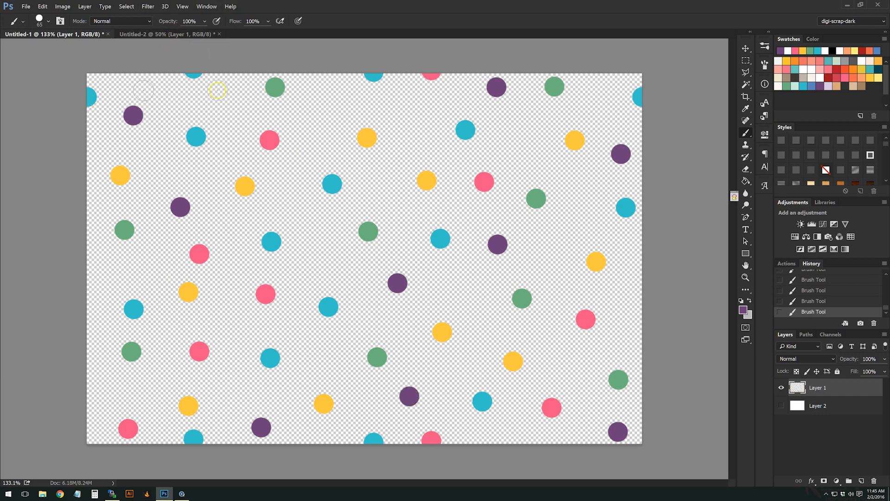
mouse_move(391, 142)
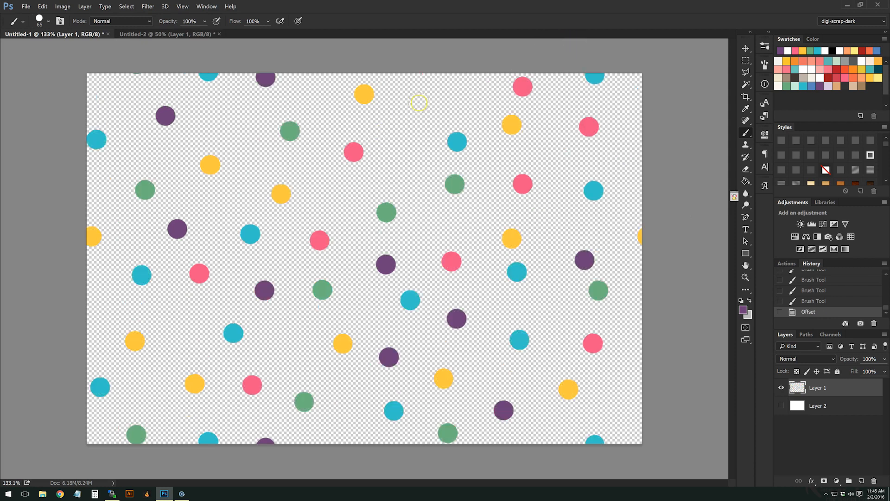
mouse_move(407, 108)
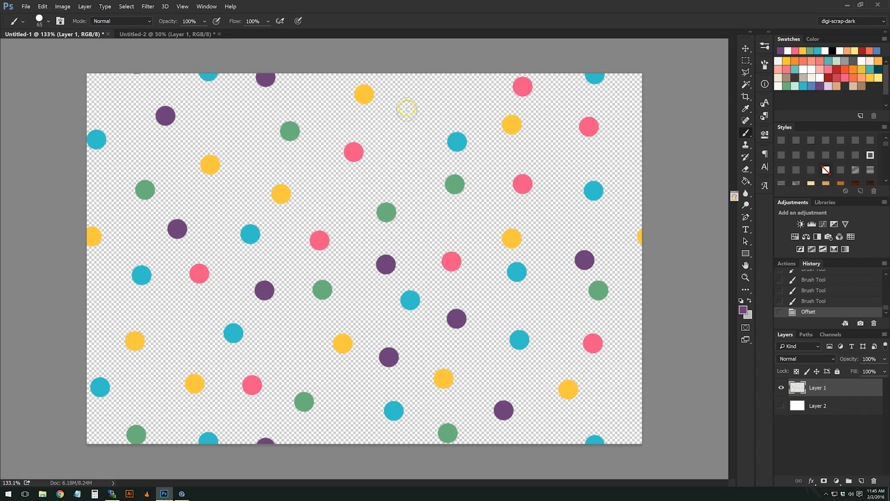
mouse_move(436, 95)
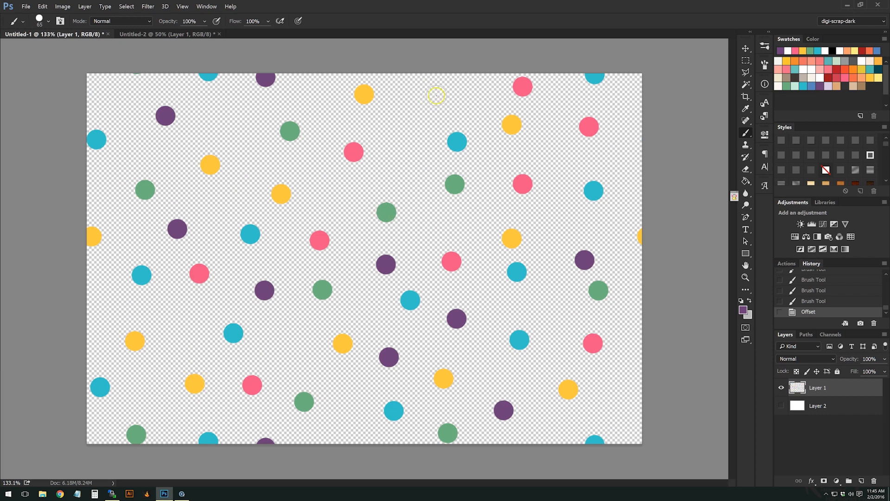
Paint a purple dot into the newly exposed gap near the top
click(436, 95)
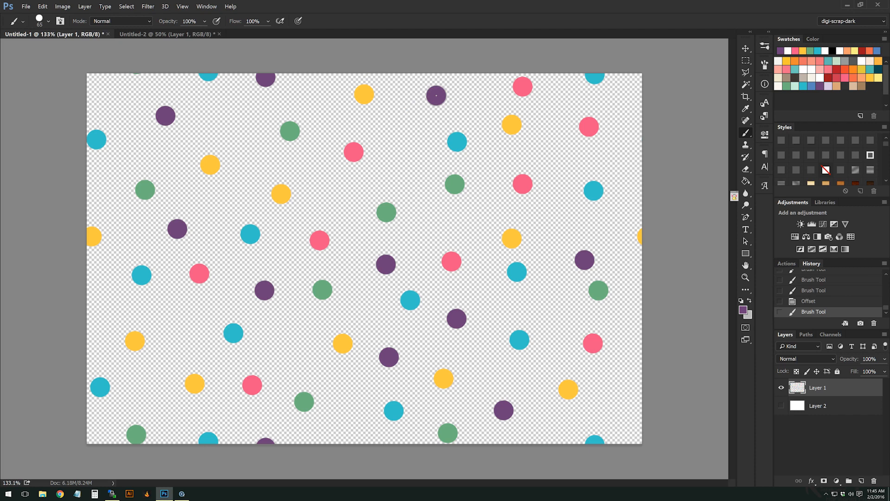
mouse_move(570, 239)
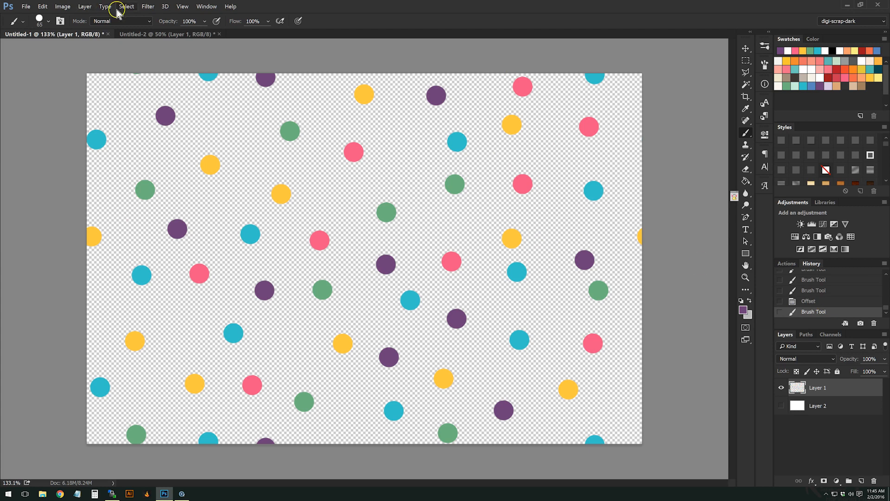
Apply a 300 by 300 pixel wrap-around Offset filter to the dot layer
click(147, 6)
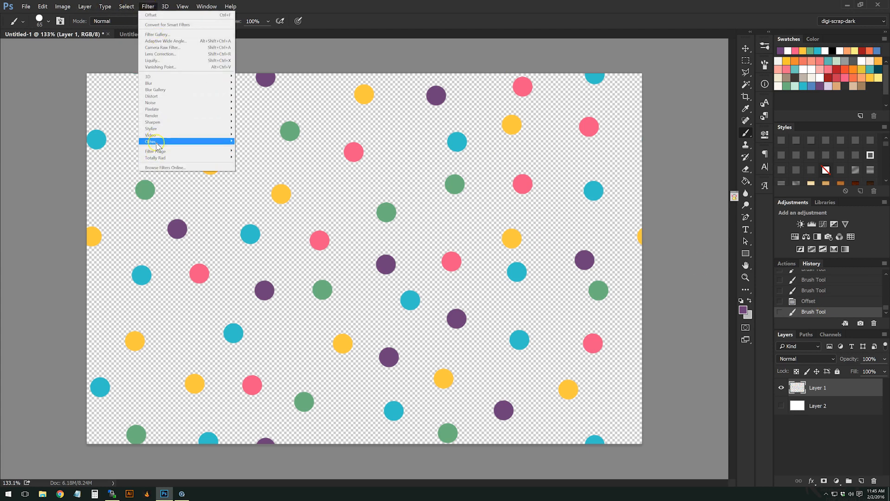
click(151, 15)
text(3)
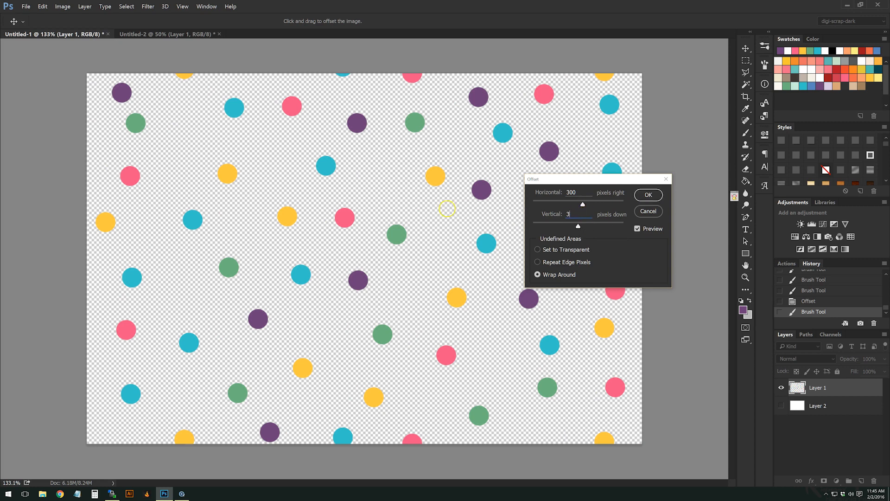
text(00)
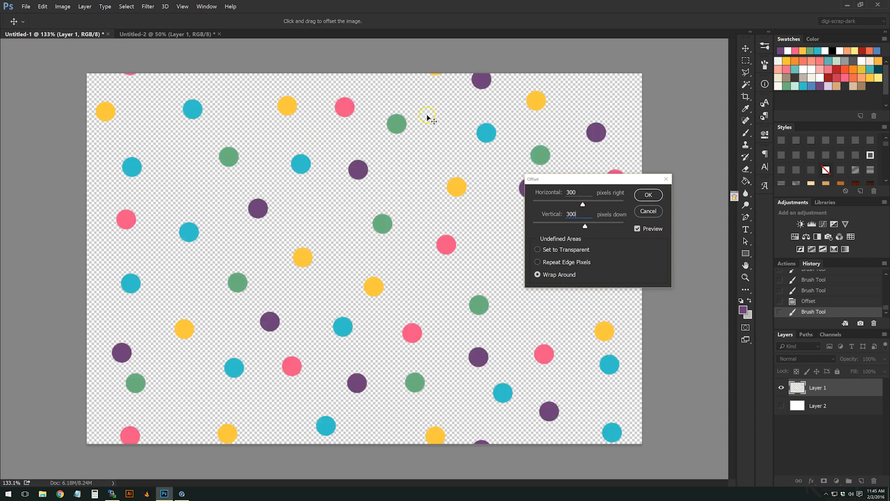
click(648, 194)
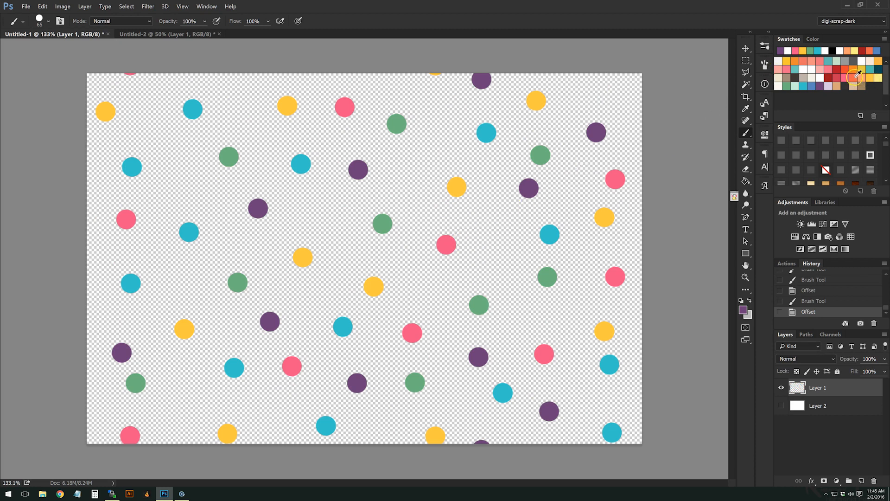
Choose orange from the swatches as the painting colour
click(267, 415)
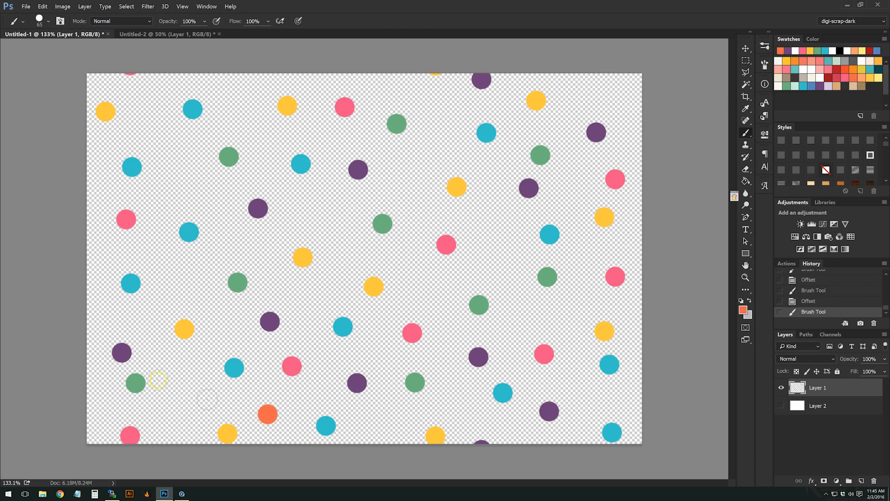
mouse_move(179, 181)
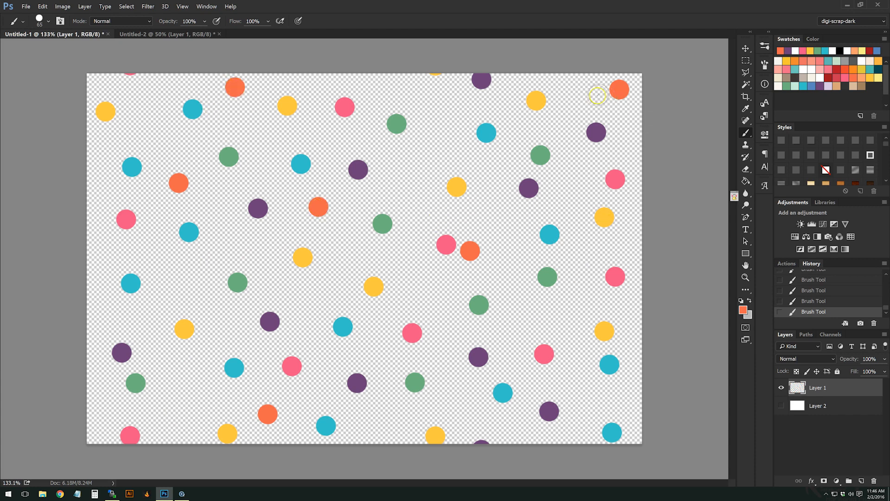
mouse_move(93, 139)
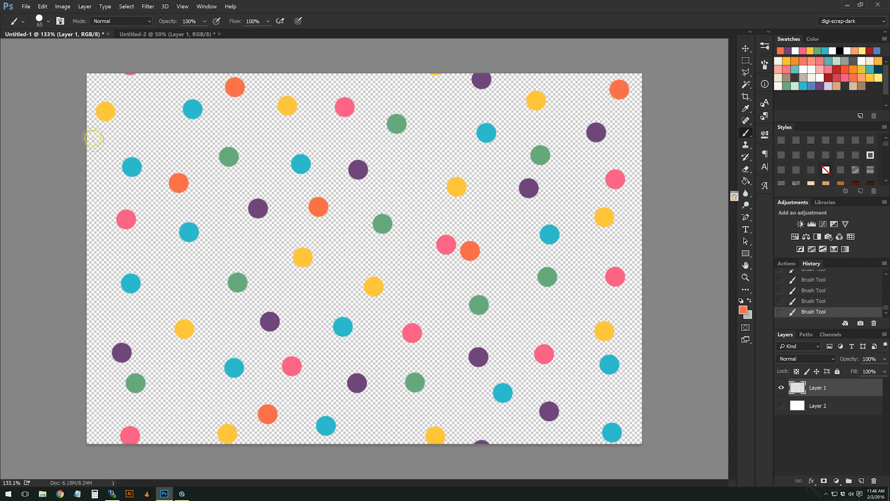
mouse_move(679, 304)
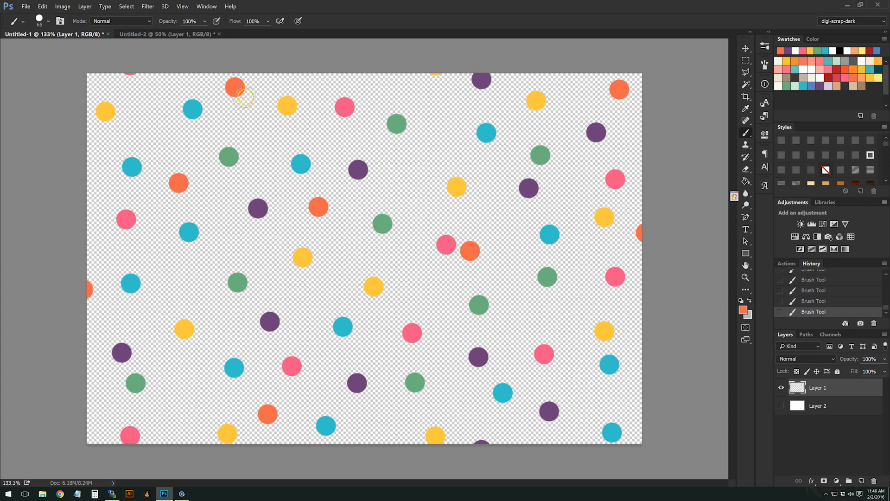
mouse_move(621, 175)
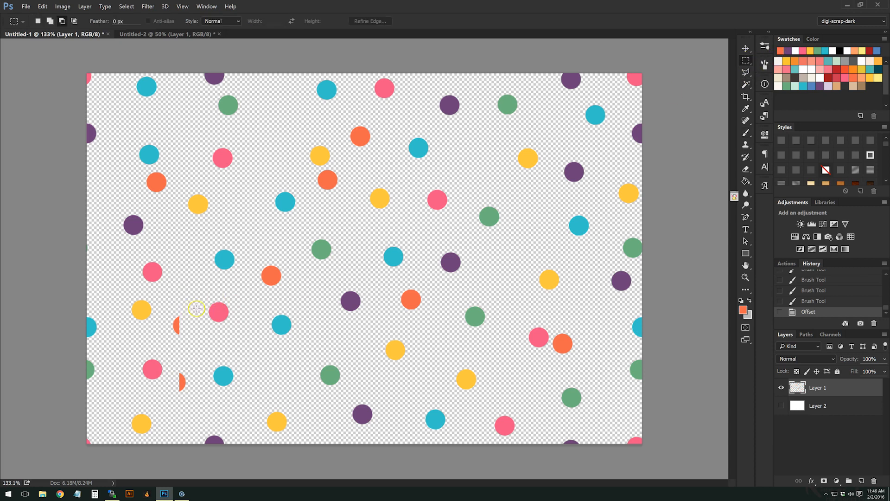
Select the cut-off orange dot fragments and pick a blue swatch for new dots
drag(196, 309, 170, 402)
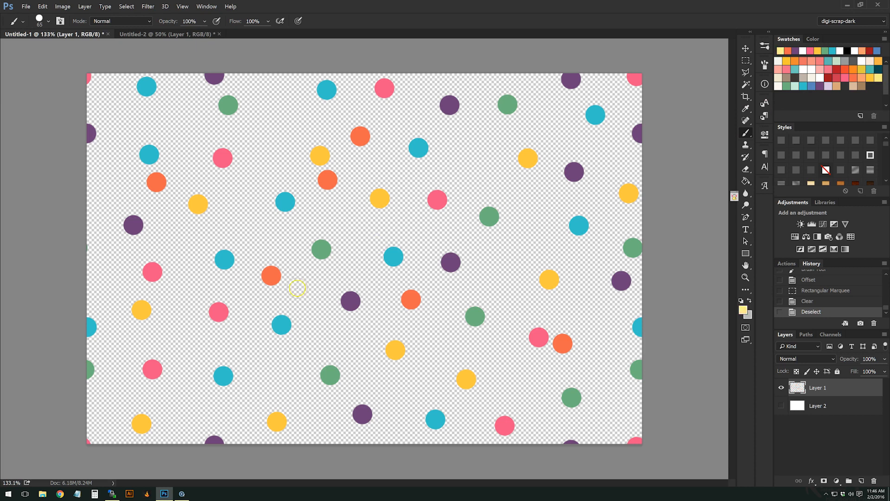
mouse_move(180, 334)
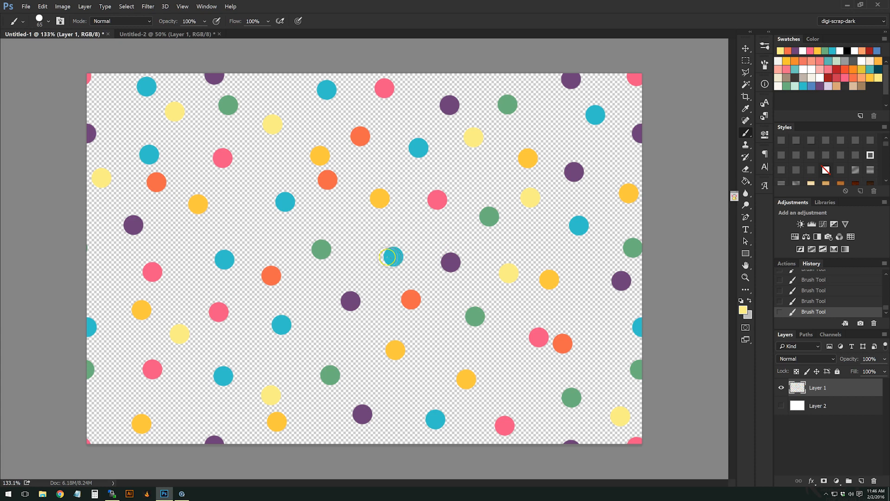
mouse_move(252, 226)
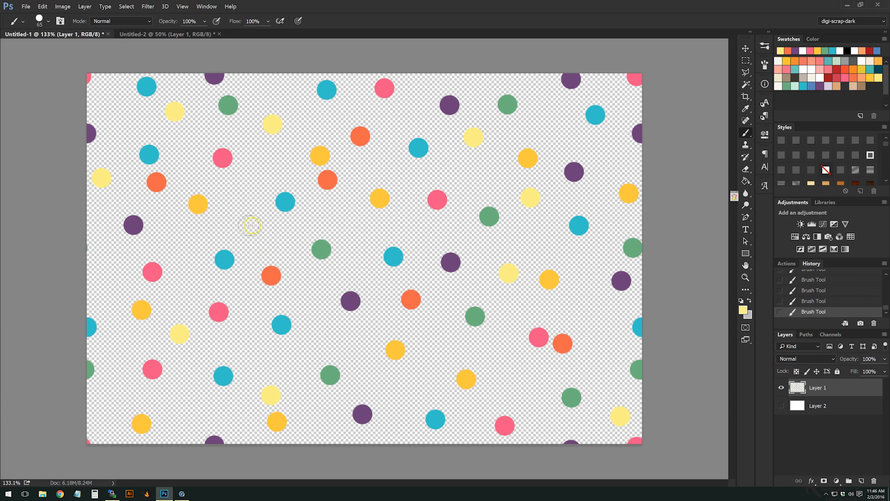
mouse_move(185, 239)
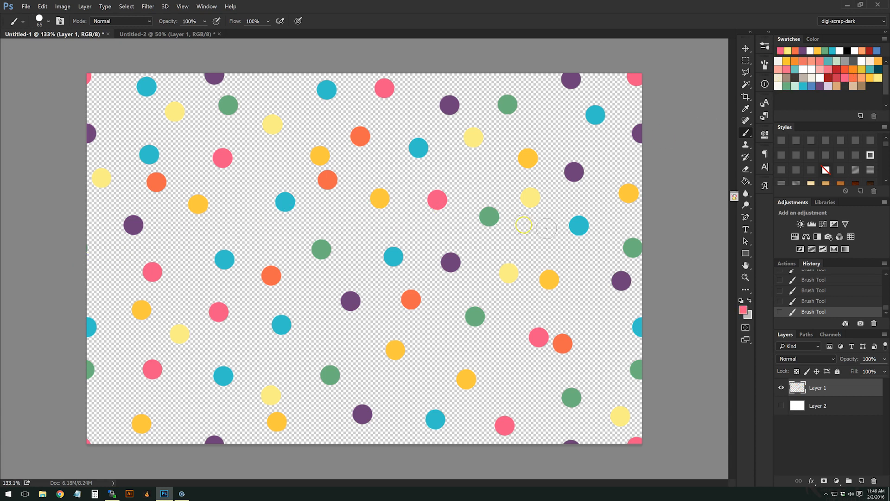
mouse_move(251, 230)
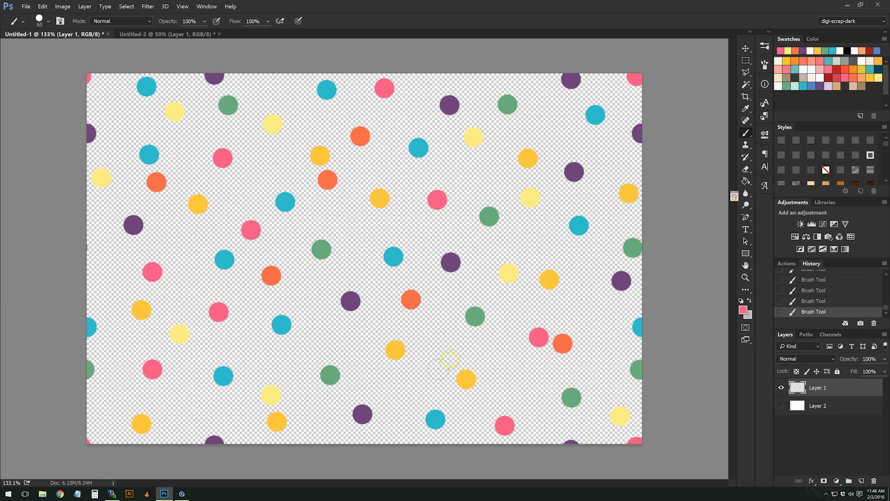
mouse_move(478, 174)
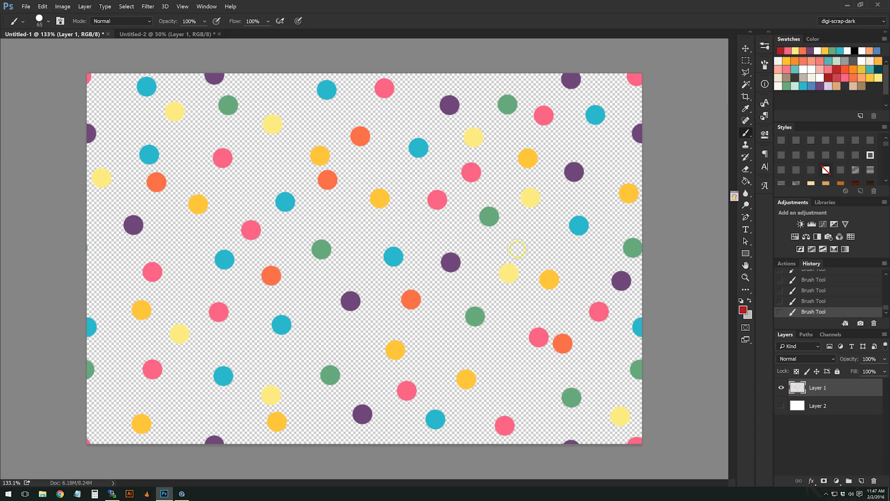
click(525, 236)
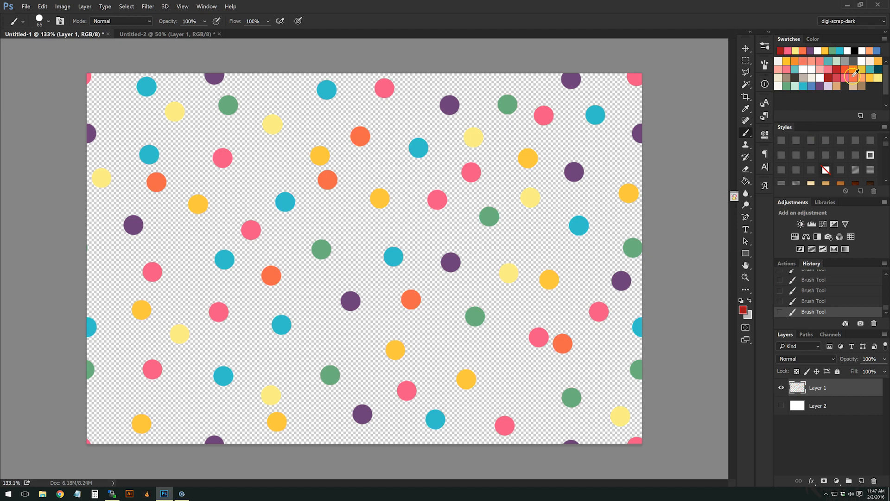
mouse_move(807, 85)
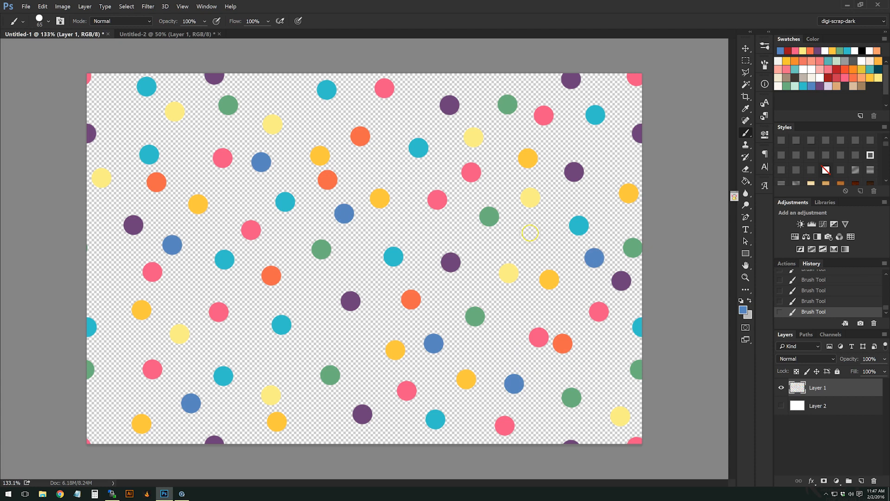
mouse_move(266, 91)
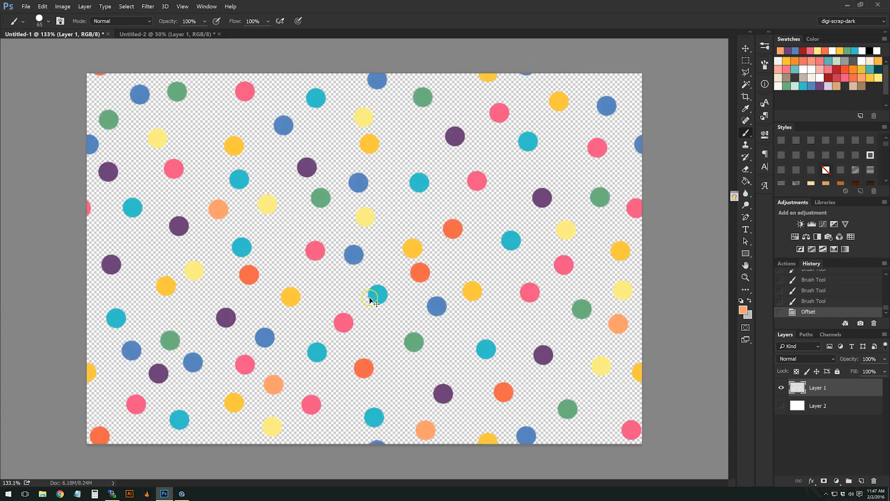
Stamp a peach dot into an empty space in the tile
click(202, 123)
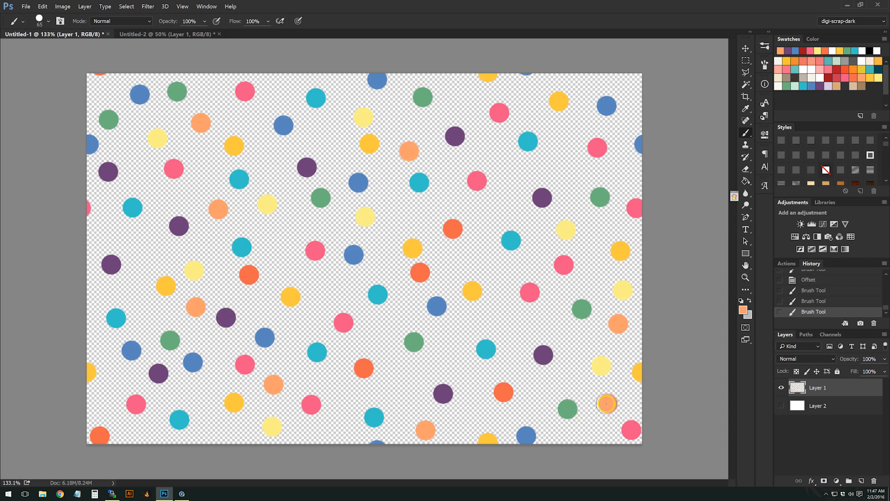
mouse_move(476, 255)
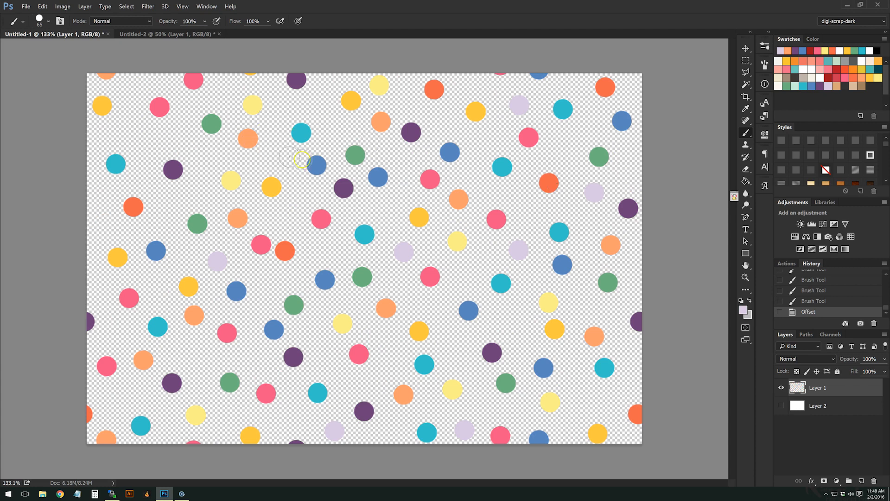
mouse_move(796, 84)
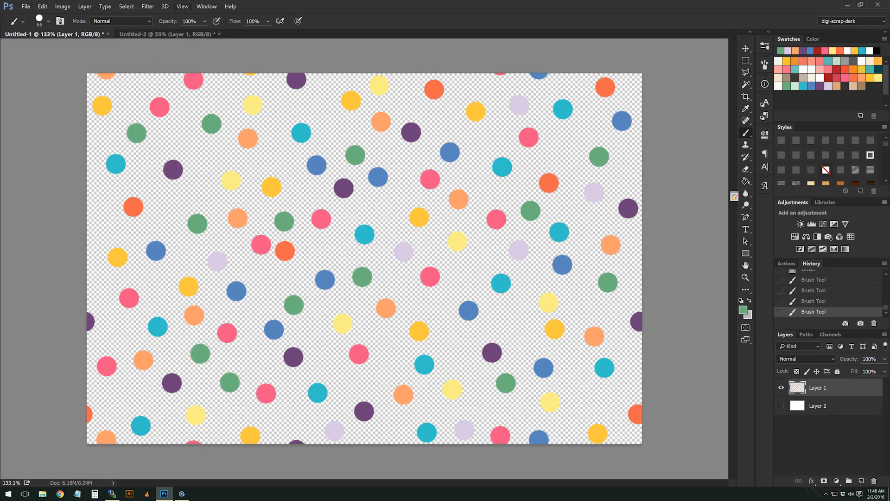
Define the dot tile as a pattern and apply it as a Pattern Overlay
click(42, 6)
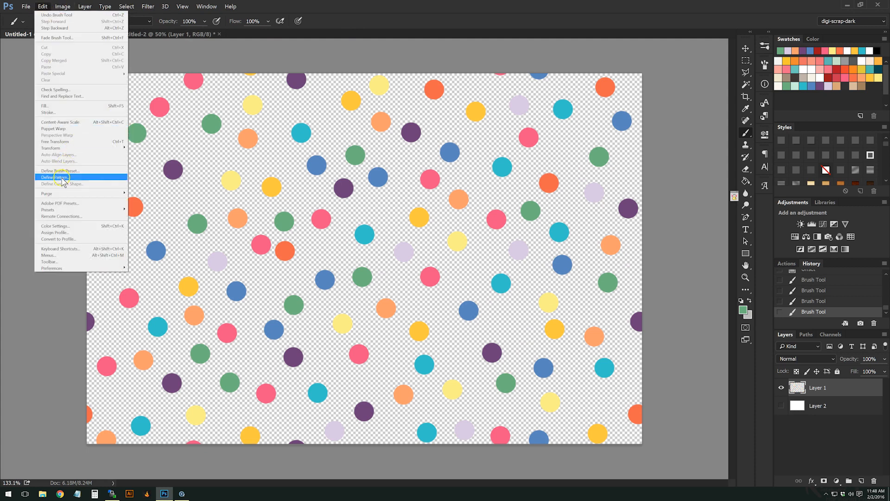
click(55, 178)
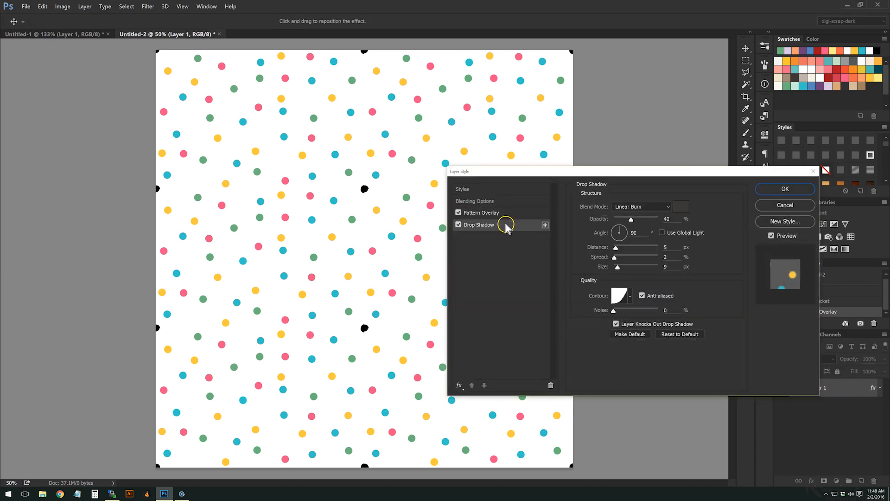
click(483, 212)
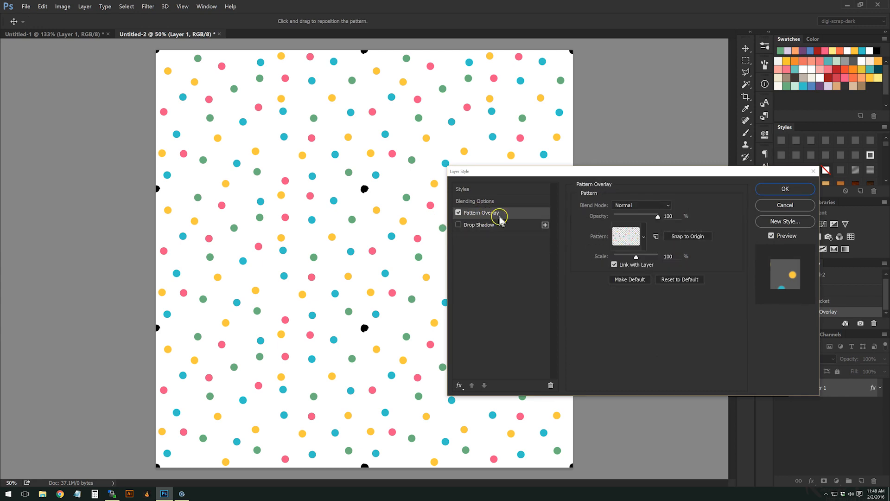
click(627, 236)
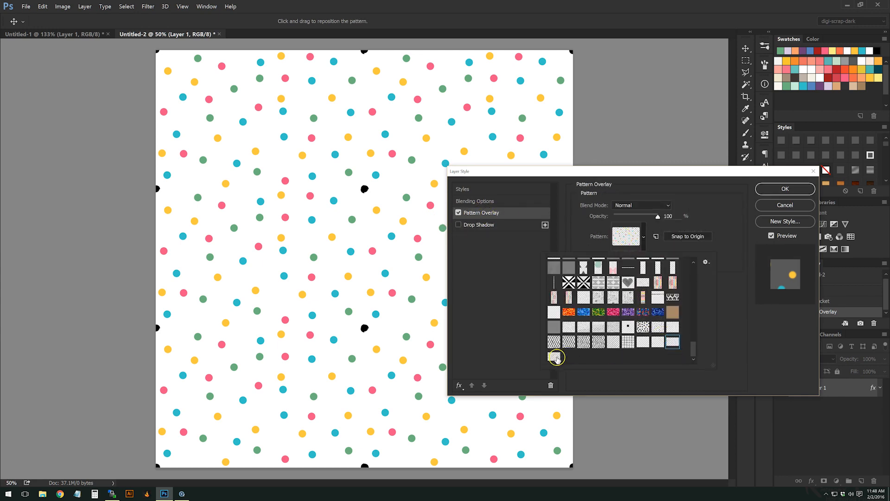
click(555, 357)
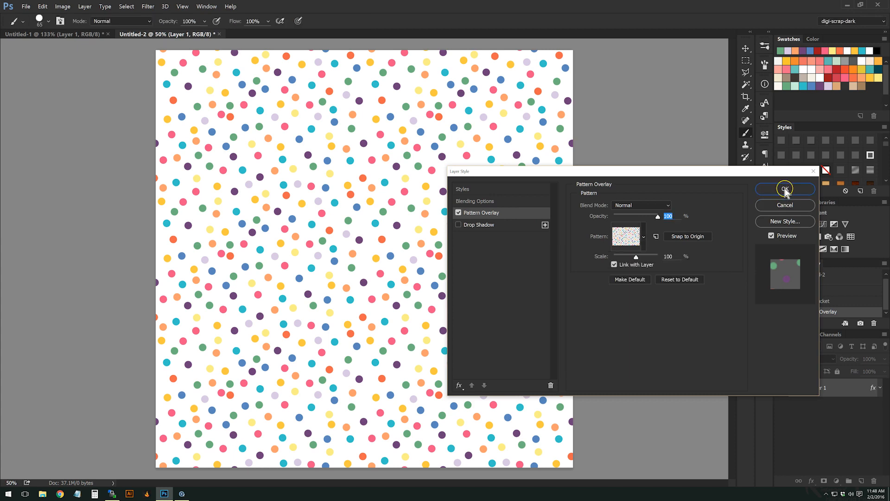
click(784, 189)
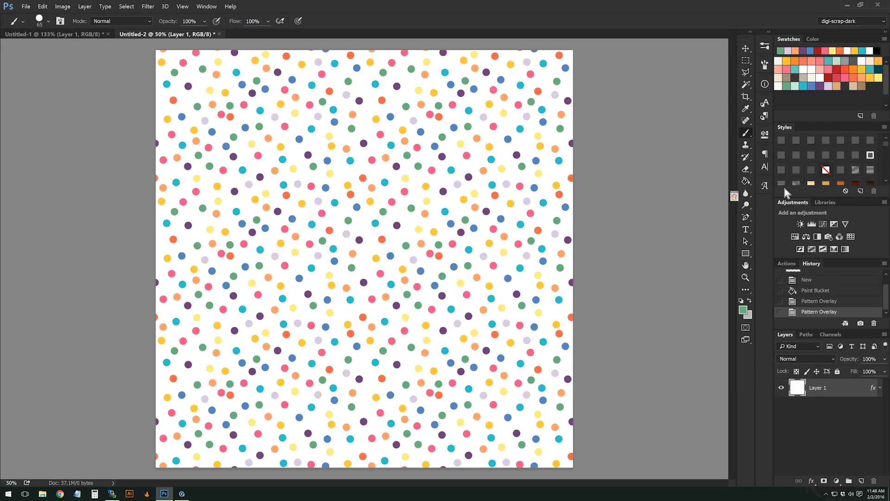
mouse_move(635, 95)
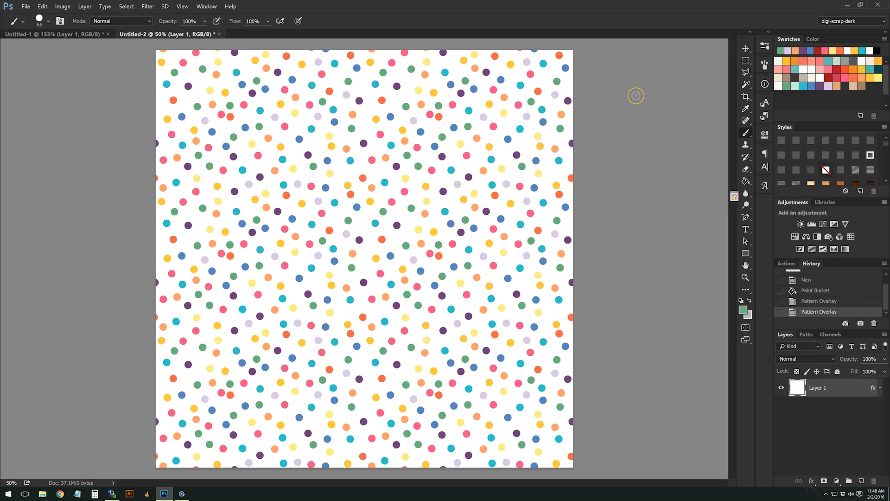
mouse_move(635, 95)
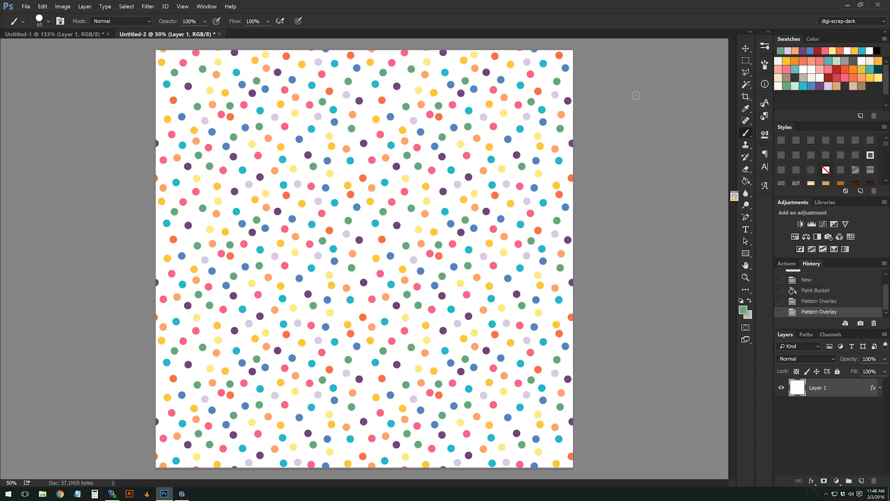
mouse_move(401, 217)
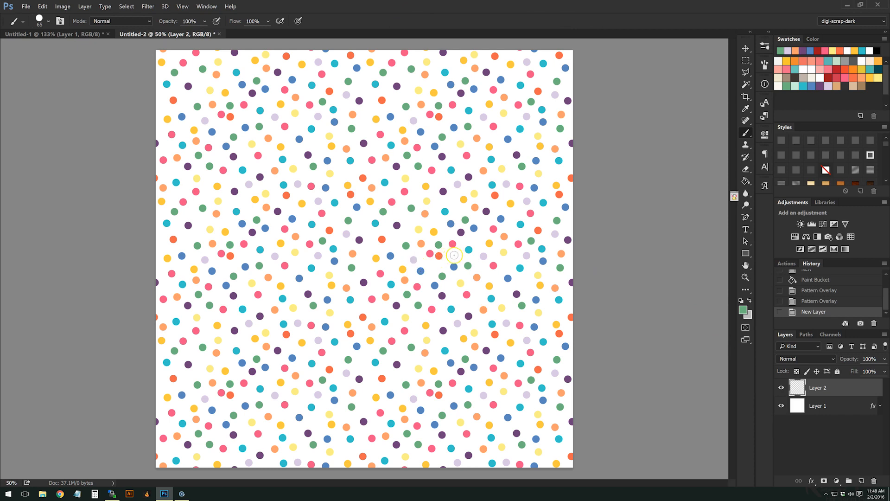
mouse_move(384, 88)
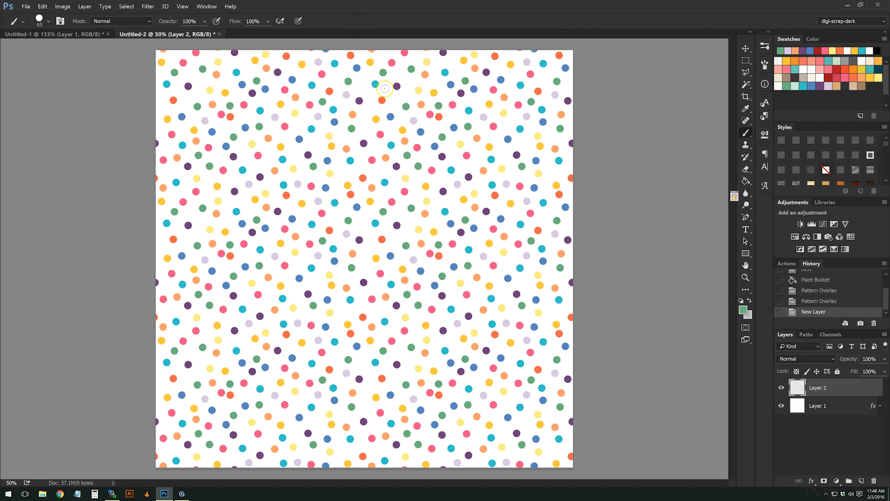
Paint an extra coloured dot on the new layer
click(842, 76)
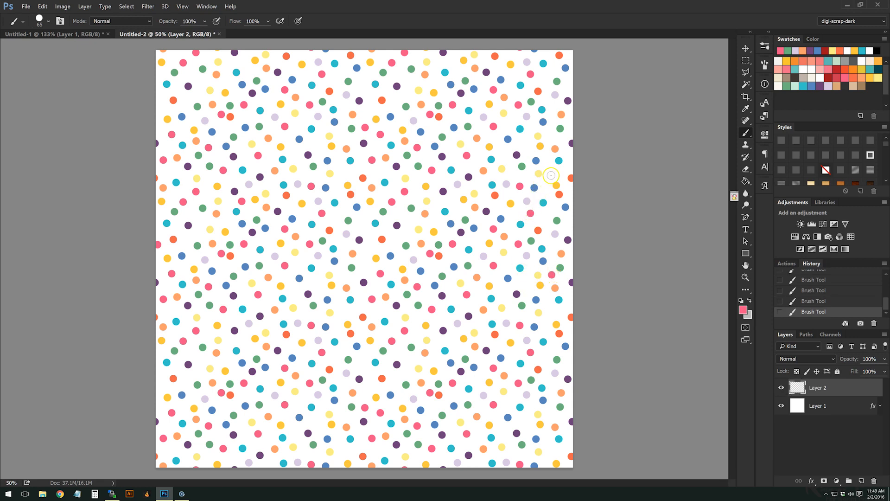
mouse_move(314, 419)
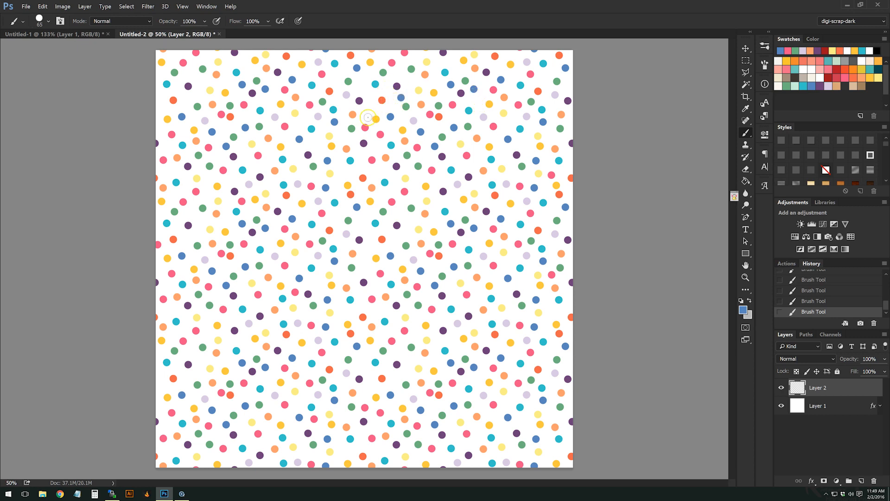
mouse_move(368, 367)
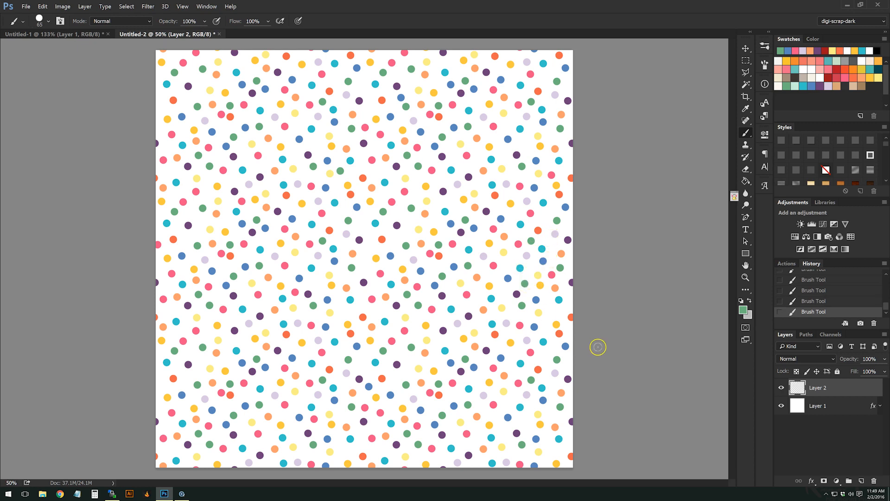
mouse_move(488, 184)
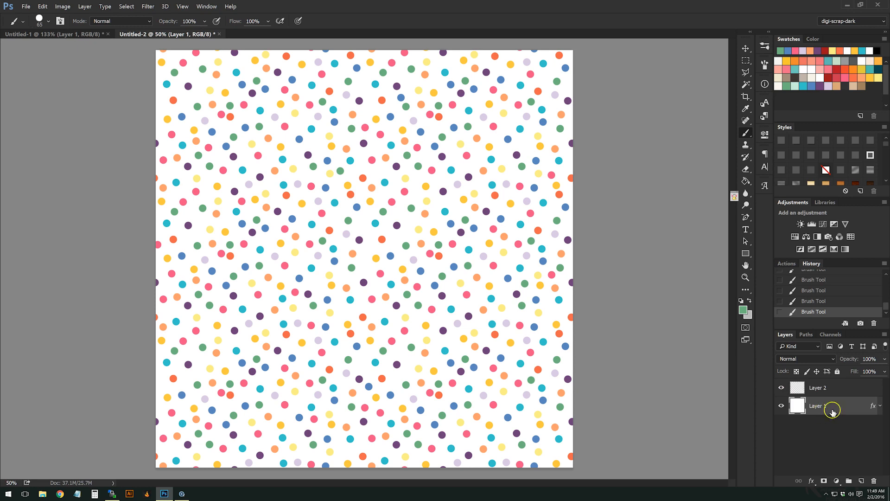
Set Canvas Size to 17 by 17 inches
click(62, 6)
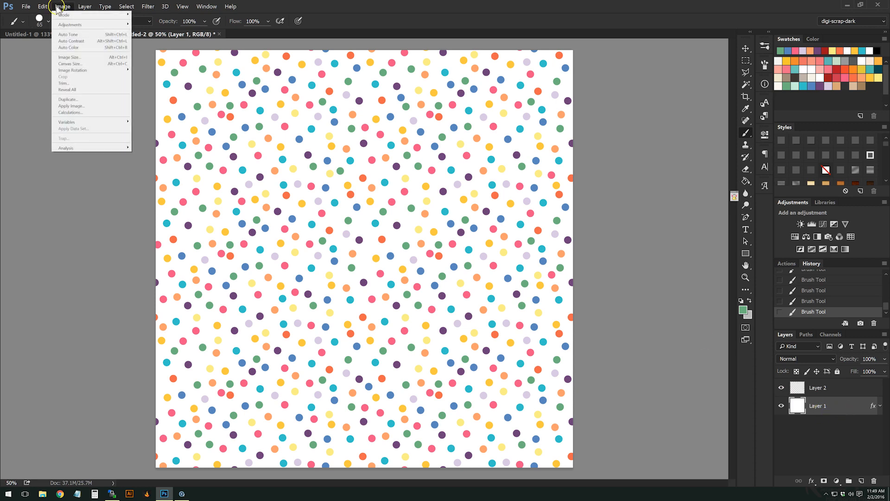
click(73, 63)
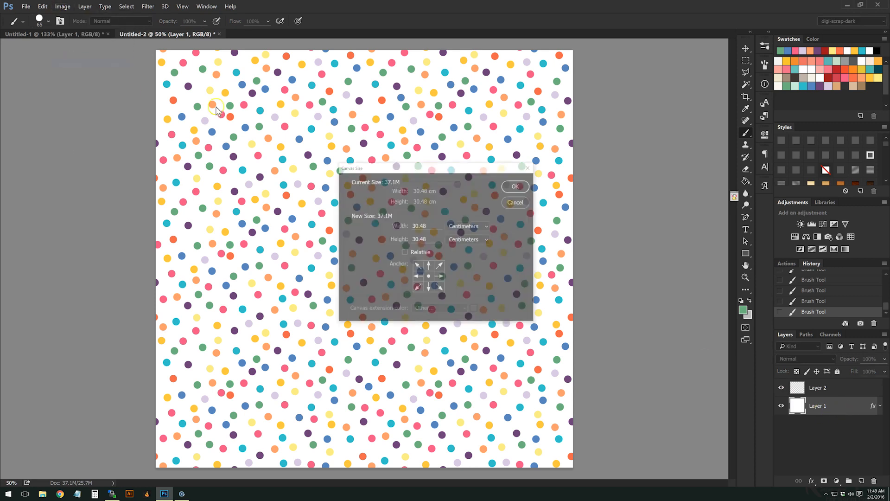
click(467, 225)
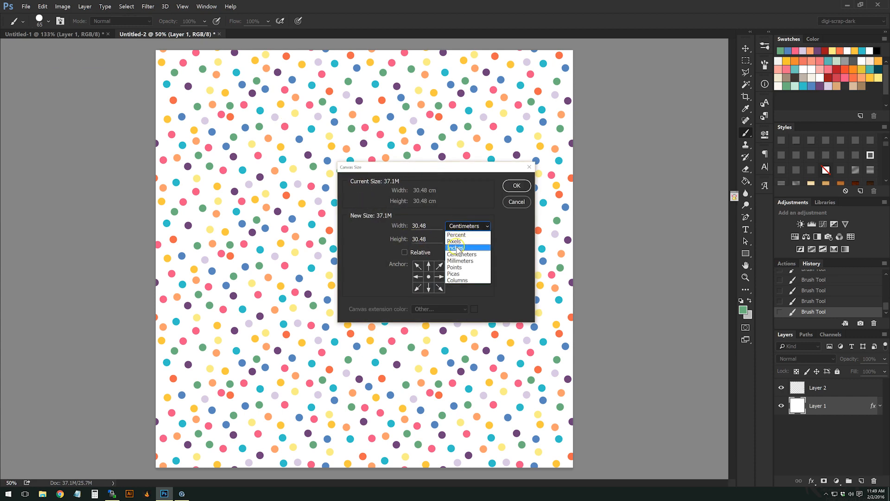
click(456, 248)
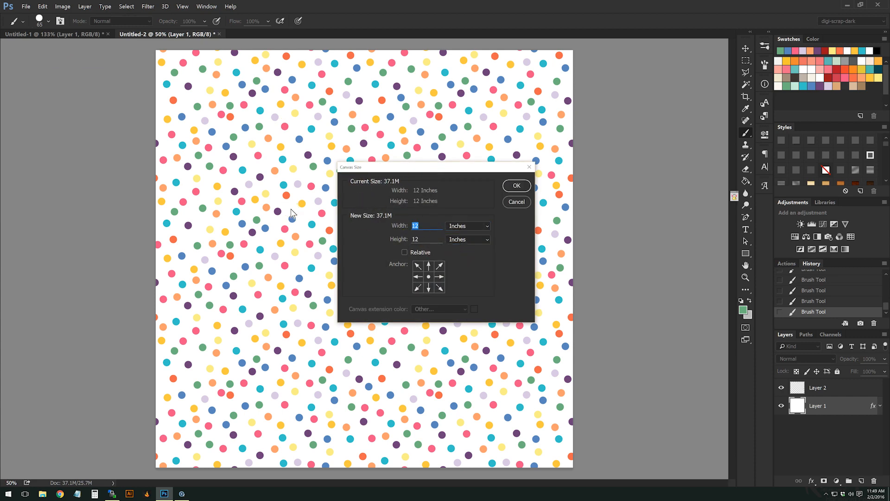
text(17)
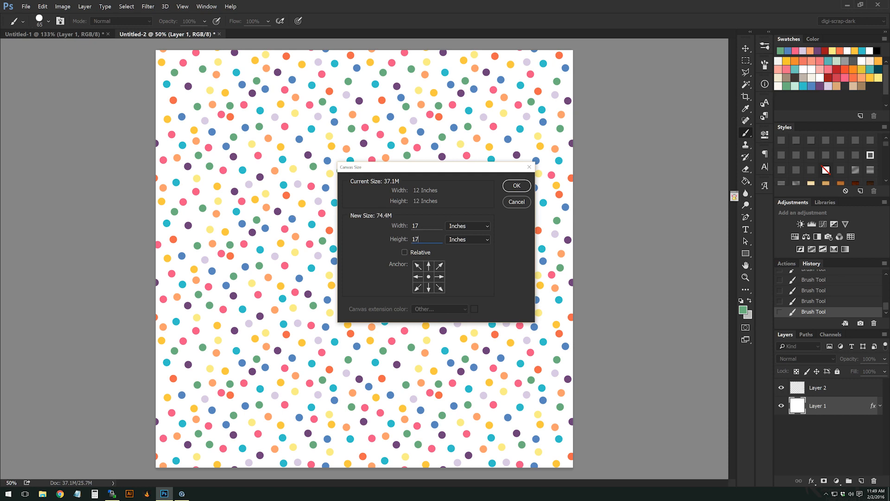
click(515, 185)
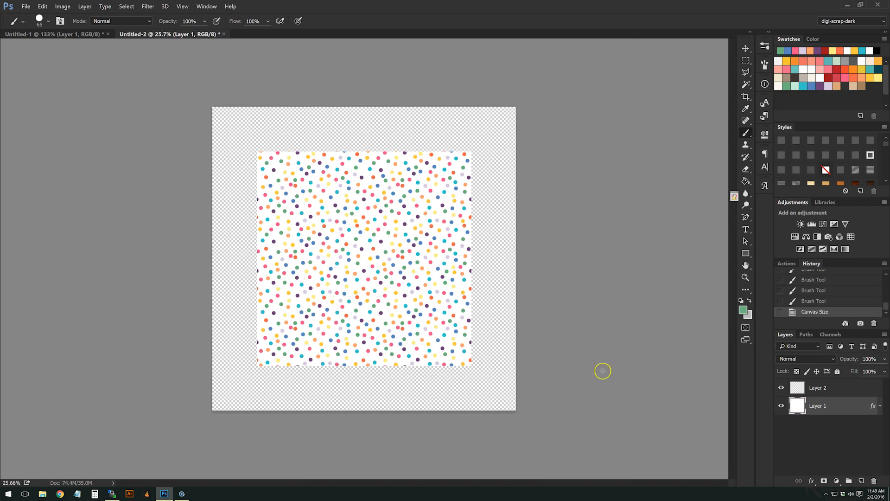
mouse_move(756, 146)
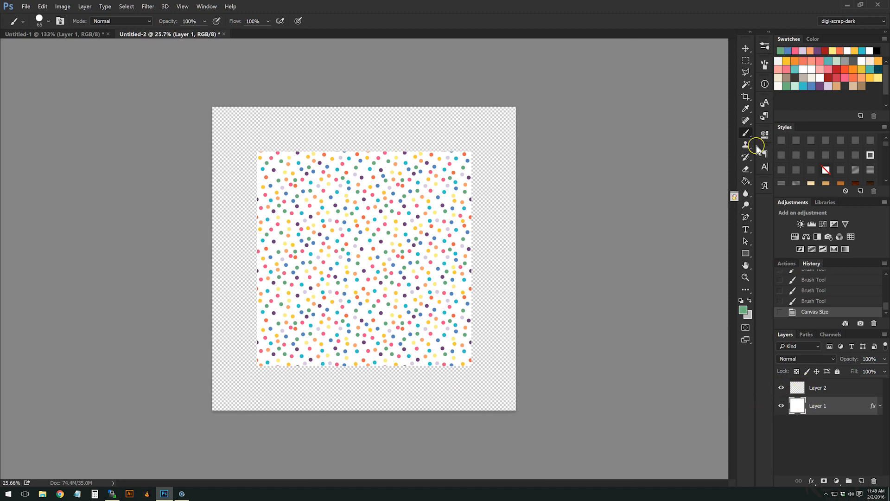
Sample a green foreground colour from the image
click(746, 182)
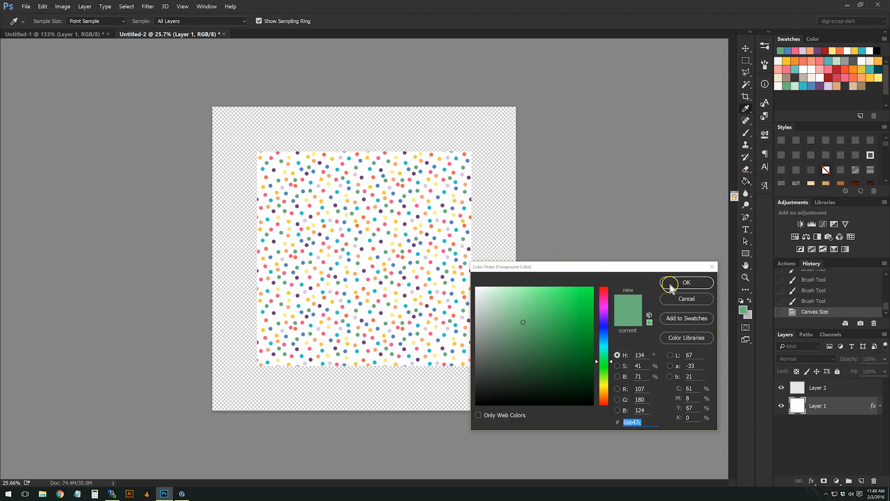
click(686, 283)
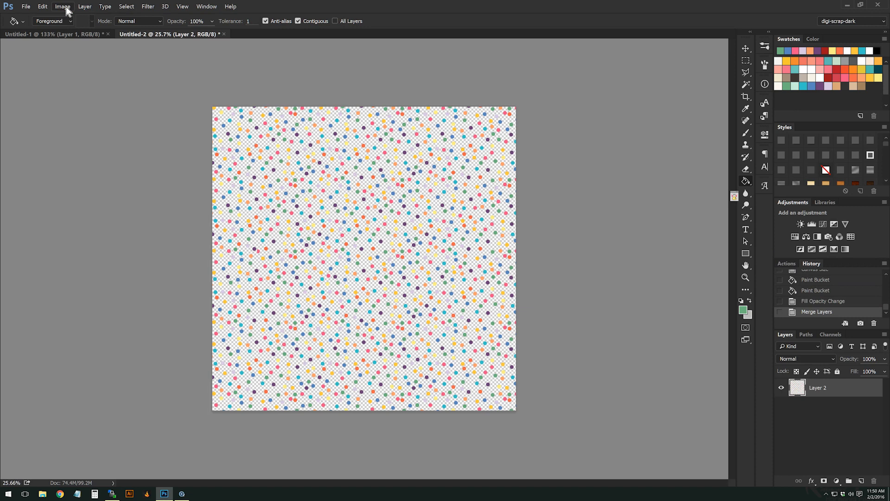
Set Canvas Size back to 12 by 12 inches
click(62, 6)
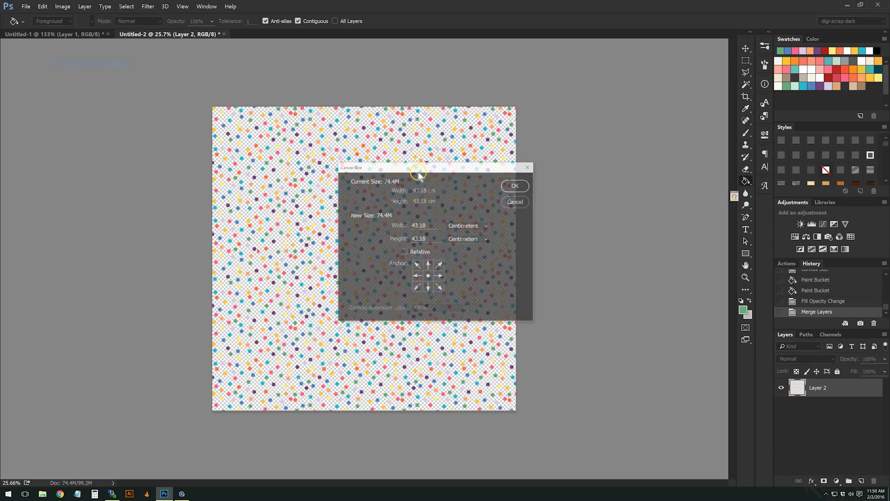
click(466, 225)
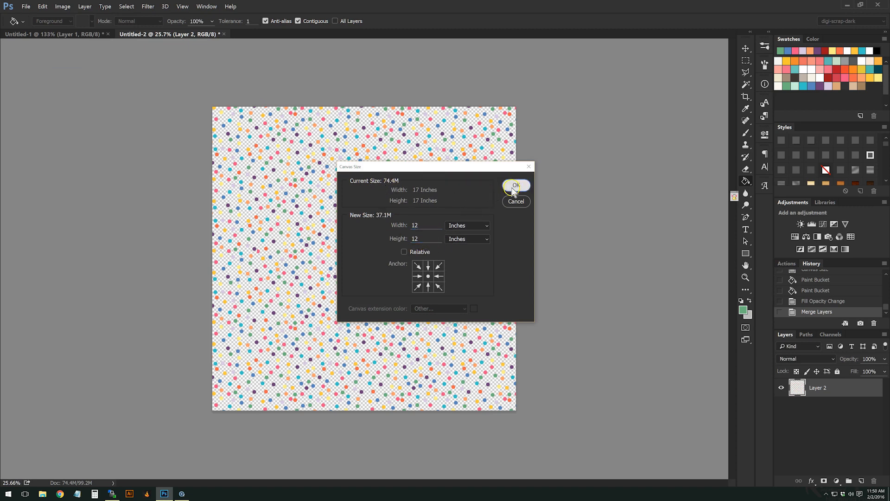
click(515, 185)
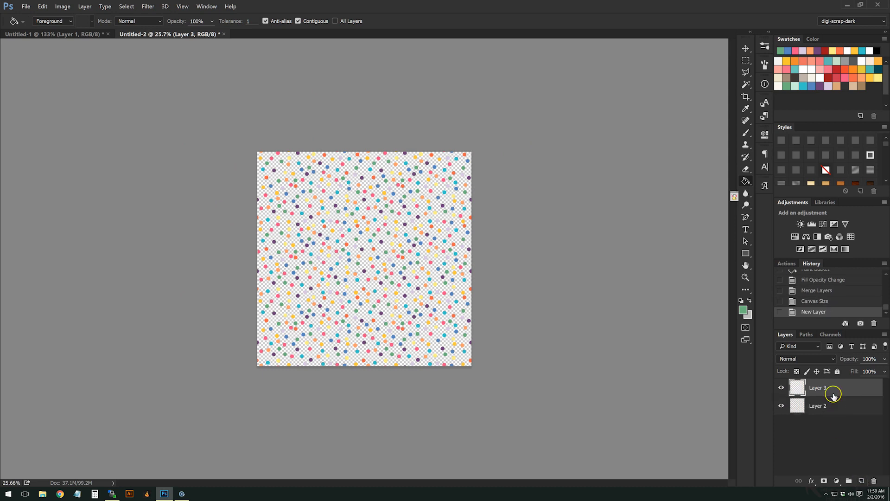
Move the new layer below the dots, pick white, and rotate the dot layer 75 degrees
click(745, 308)
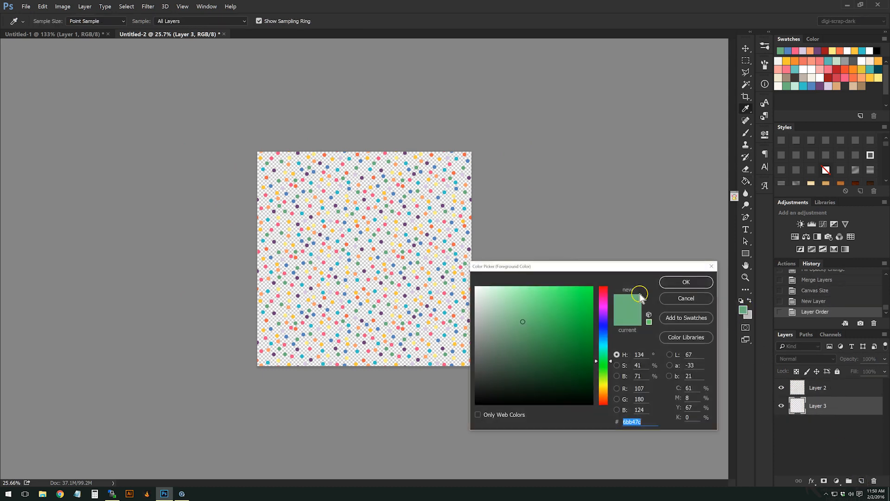
click(685, 282)
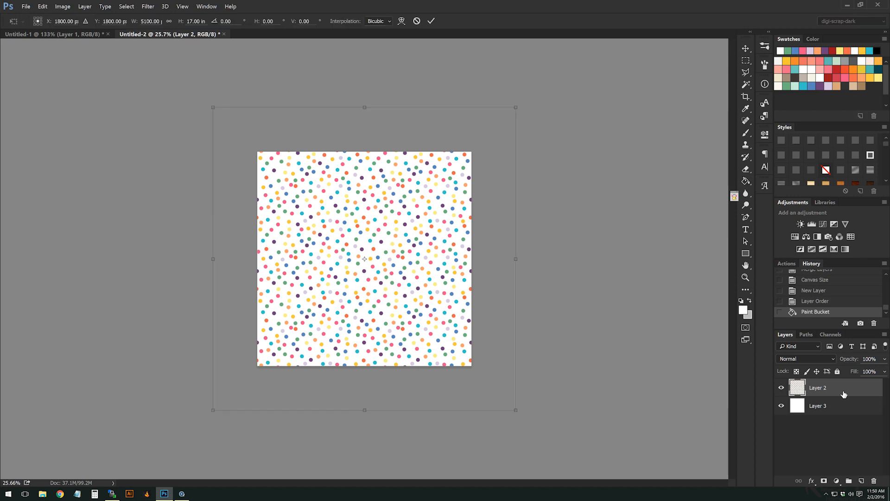
mouse_move(545, 99)
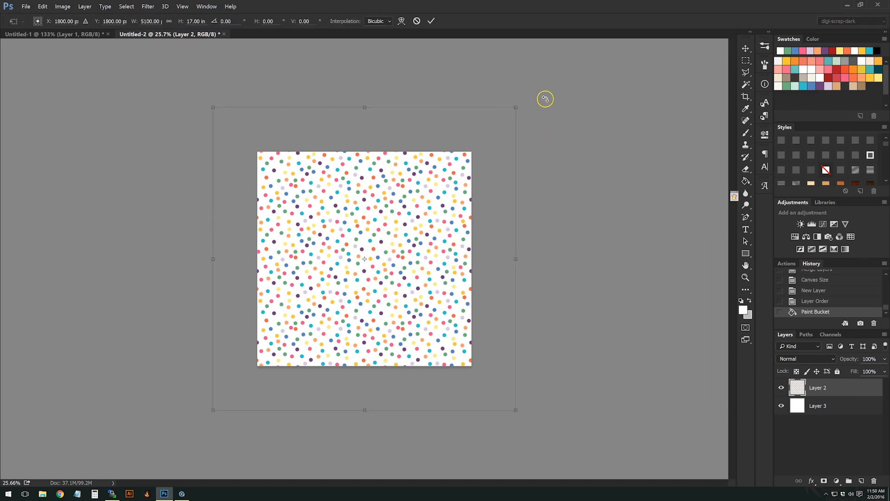
drag(545, 98, 576, 144)
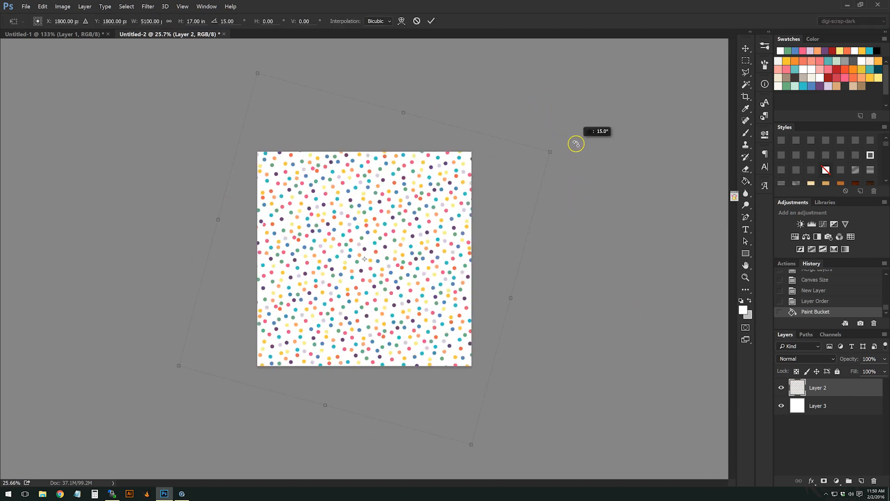
drag(576, 143, 532, 358)
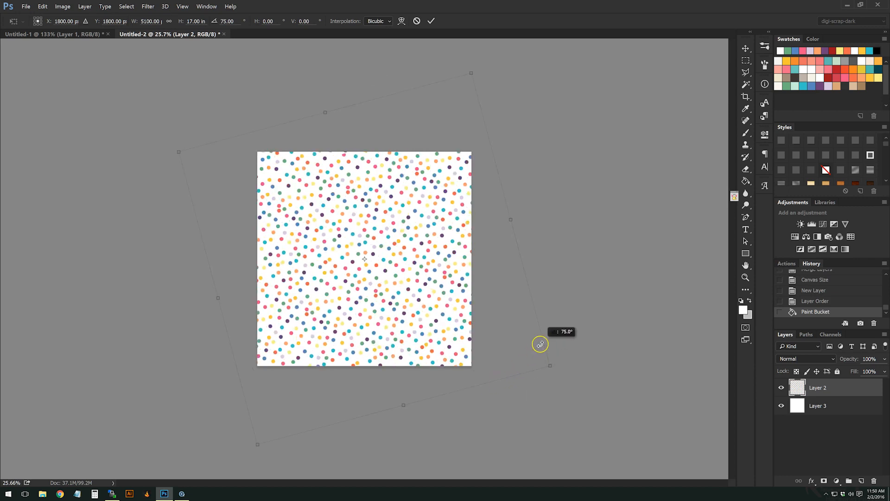
drag(539, 344, 544, 327)
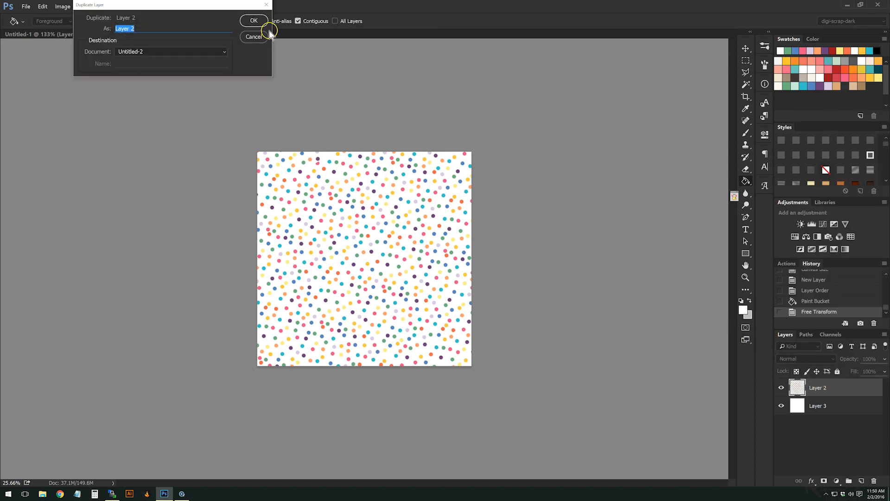
Duplicate the dot layer and rotate the copy about 83° to densify the confetti
click(253, 20)
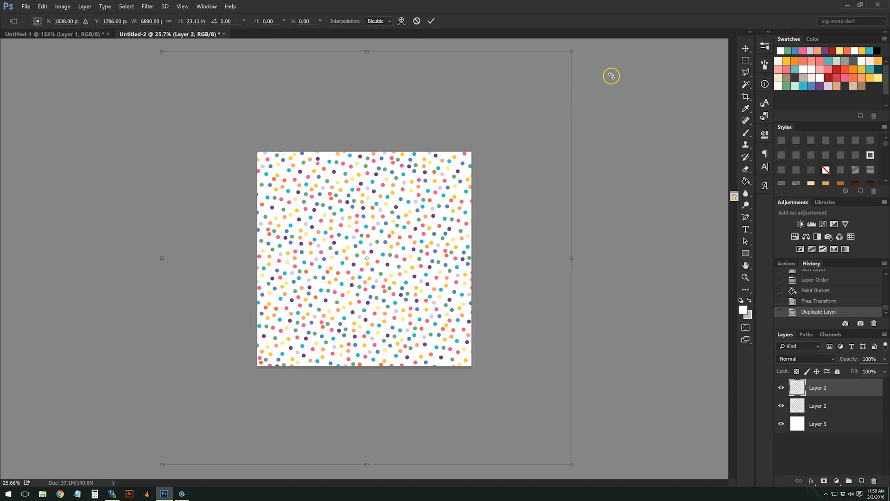
drag(611, 76, 592, 321)
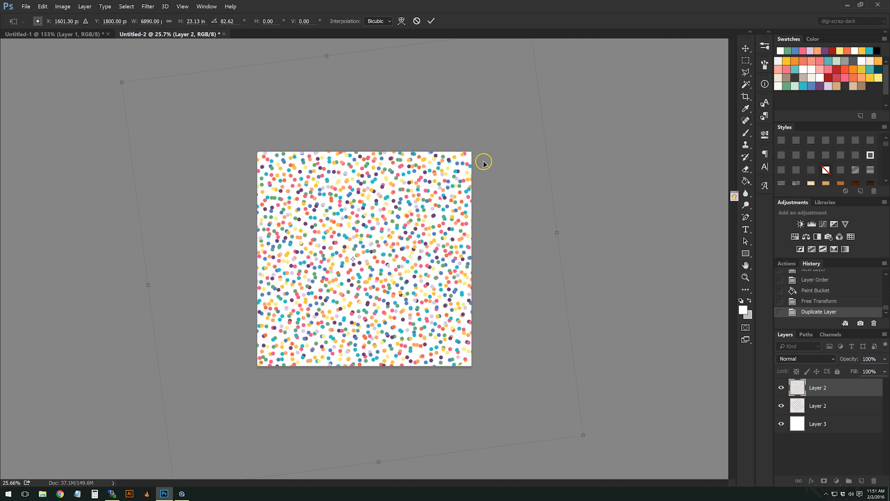
mouse_move(348, 138)
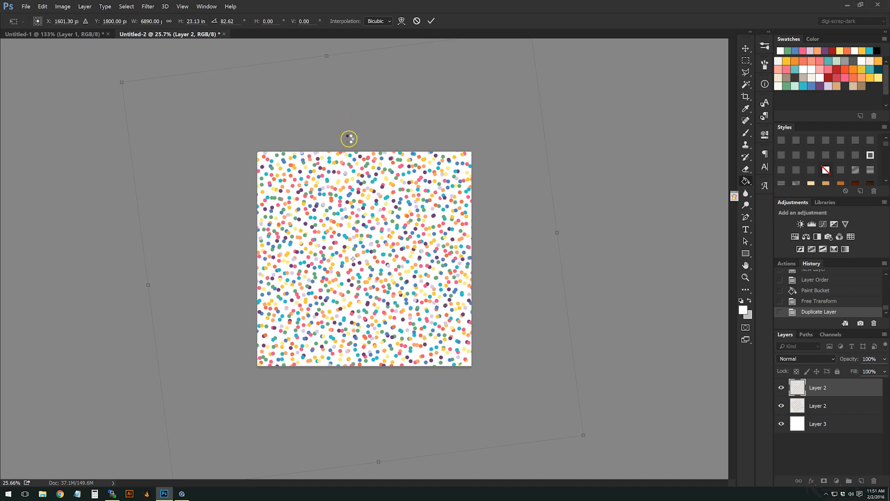
click(803, 359)
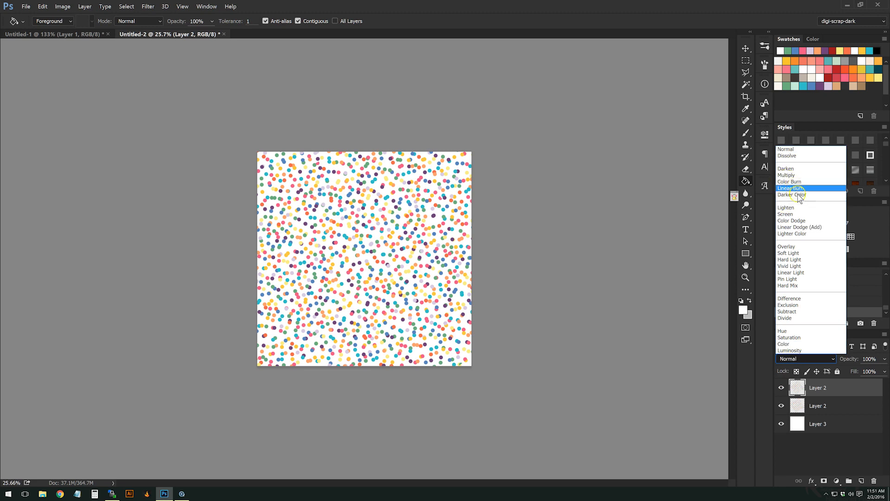
Set the top dot copy to Linear Burn, then check the original dot document and return
click(791, 188)
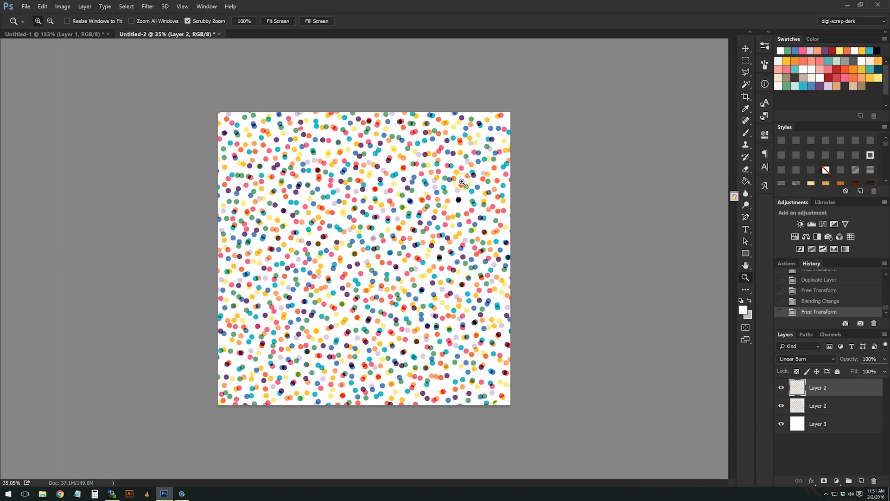
click(54, 33)
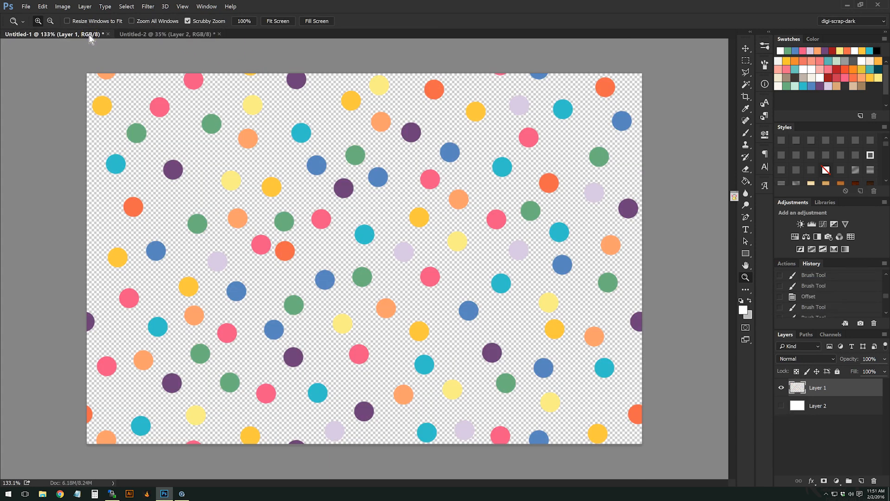
click(167, 33)
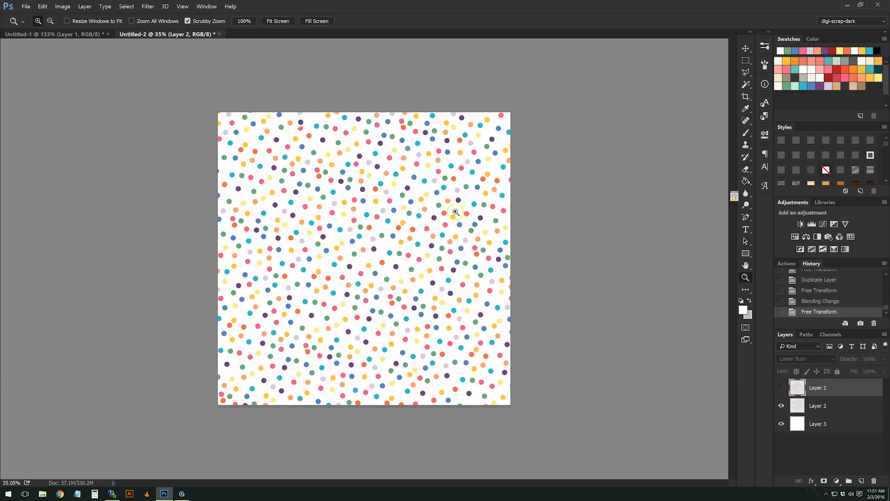
mouse_move(303, 128)
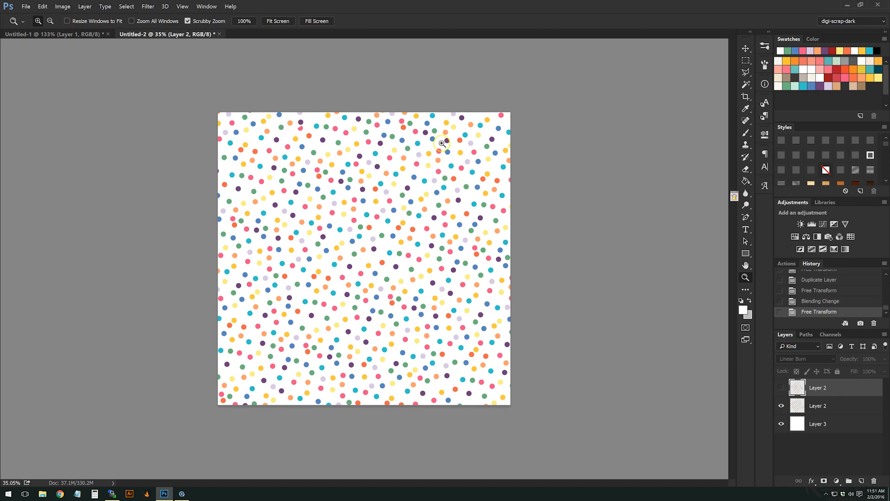
Erase some dots on lower Layer 2, show the Linear Burn copy, and switch to Untitled-1
click(441, 142)
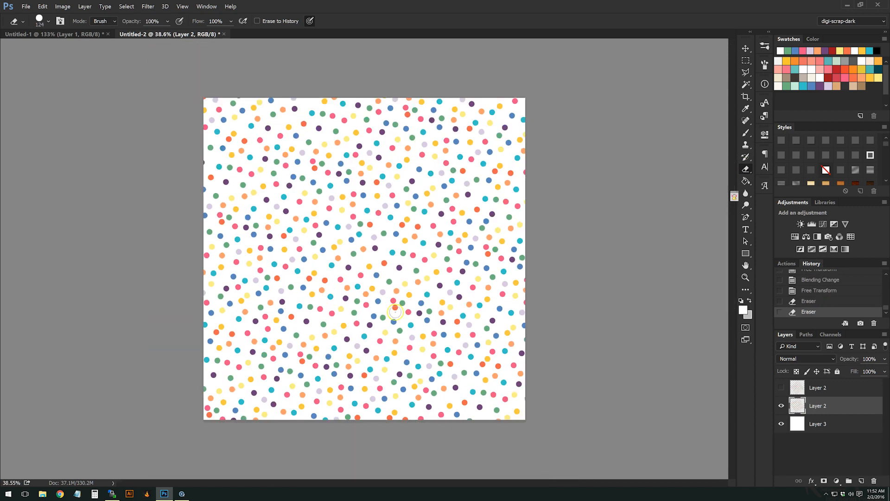
click(781, 387)
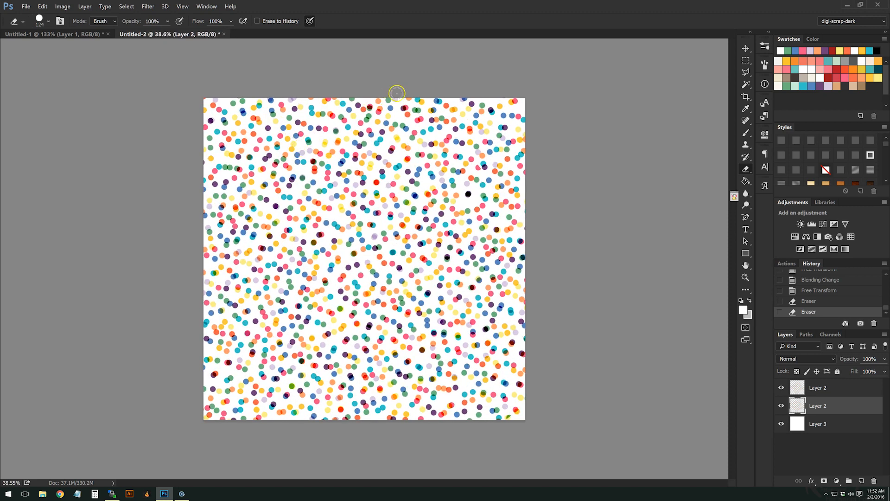
mouse_move(509, 59)
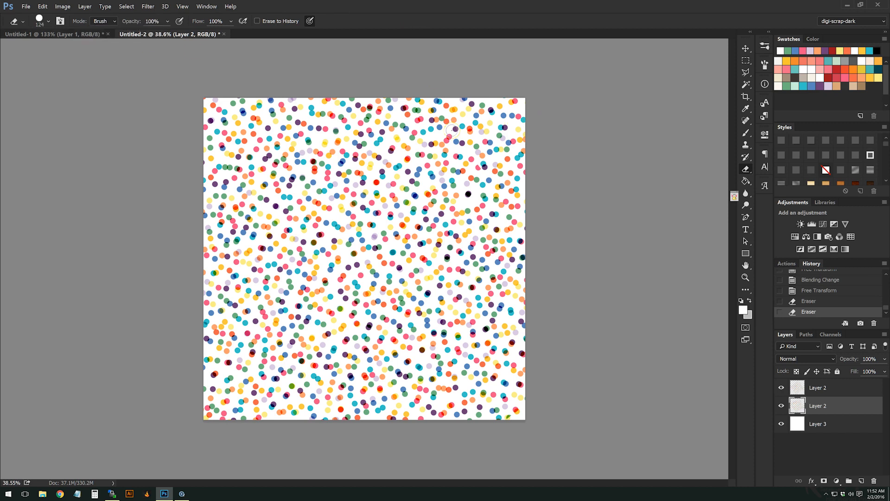
click(54, 33)
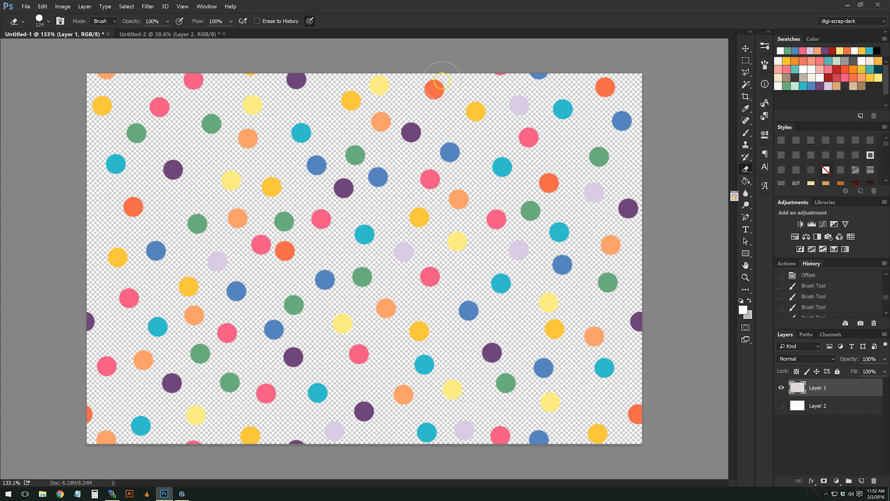
mouse_move(406, 52)
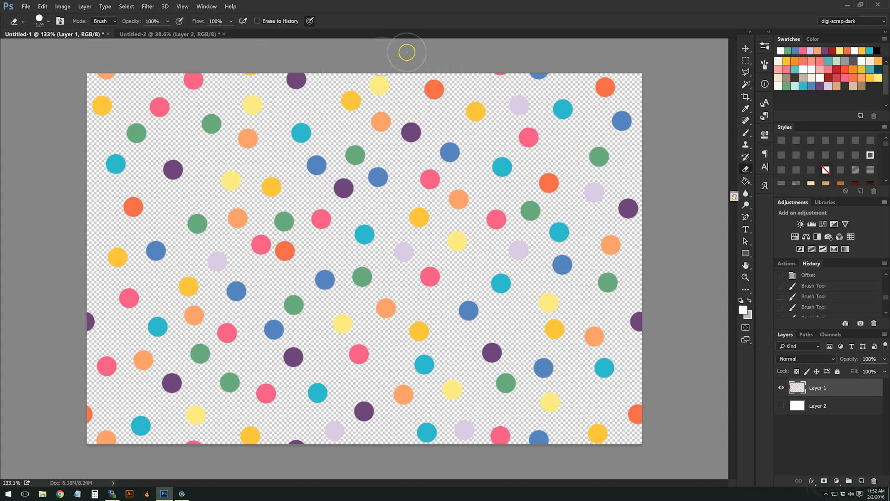
mouse_move(428, 54)
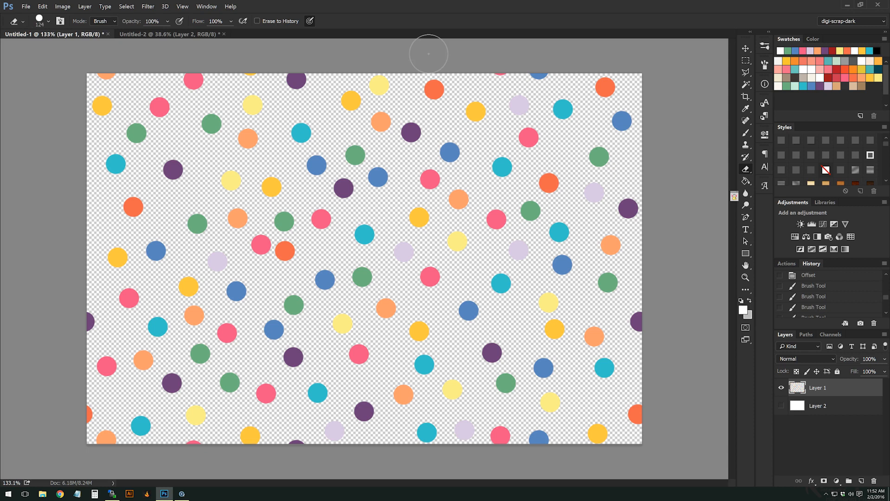
mouse_move(627, 5)
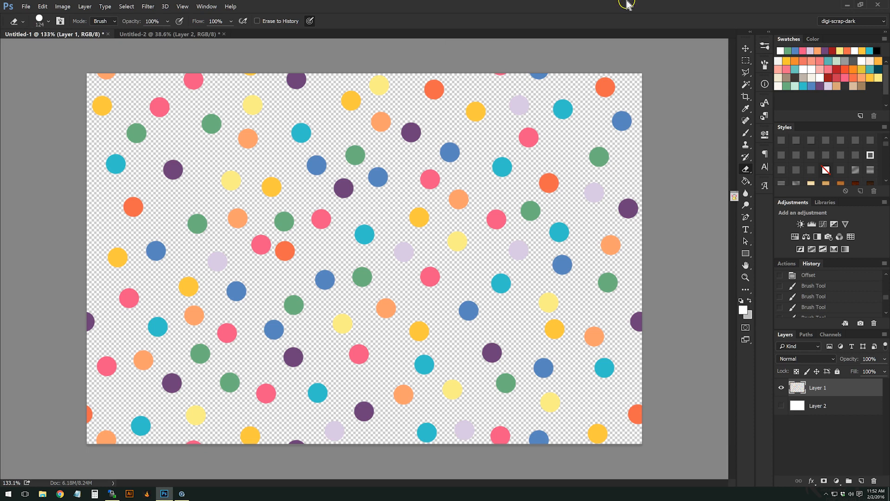
mouse_move(647, 301)
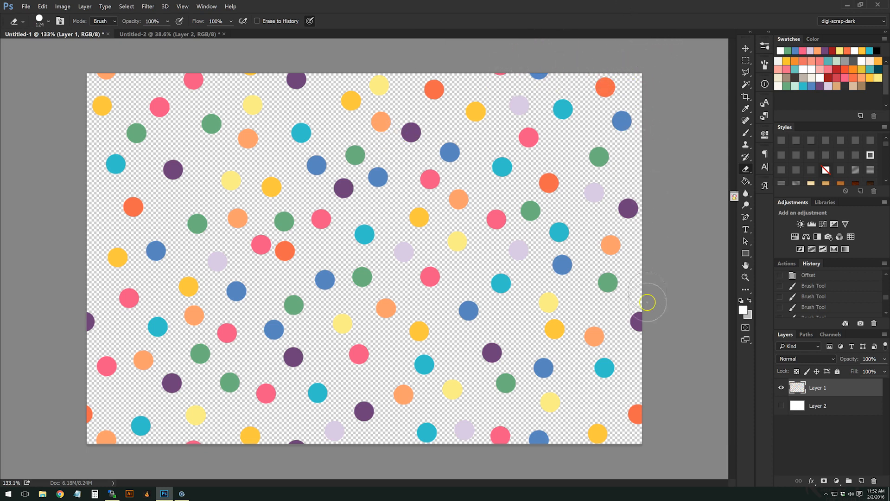
mouse_move(46, 90)
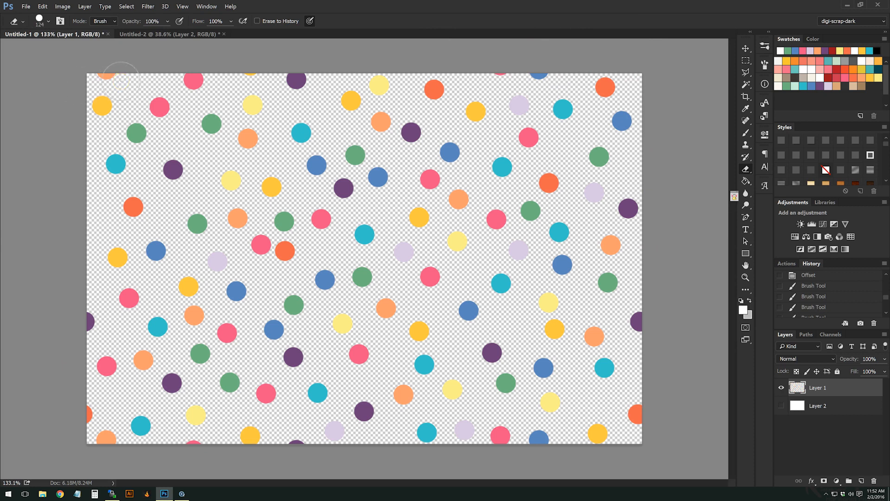
mouse_move(109, 65)
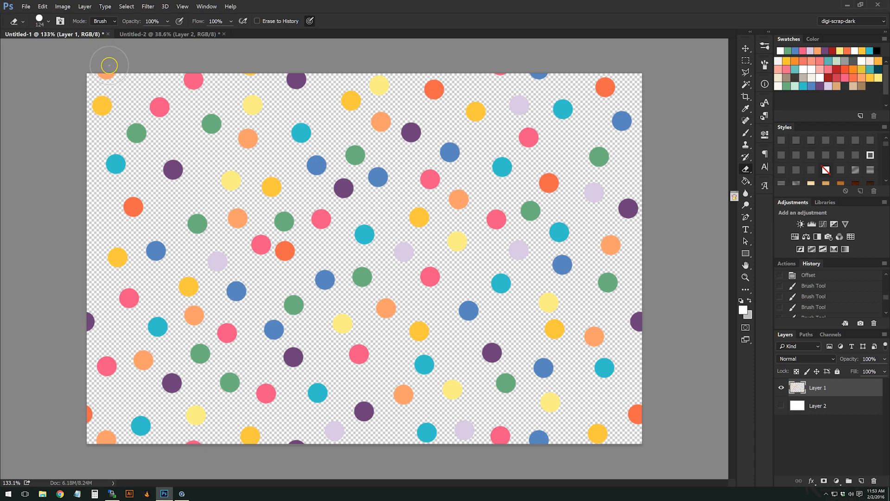
mouse_move(121, 61)
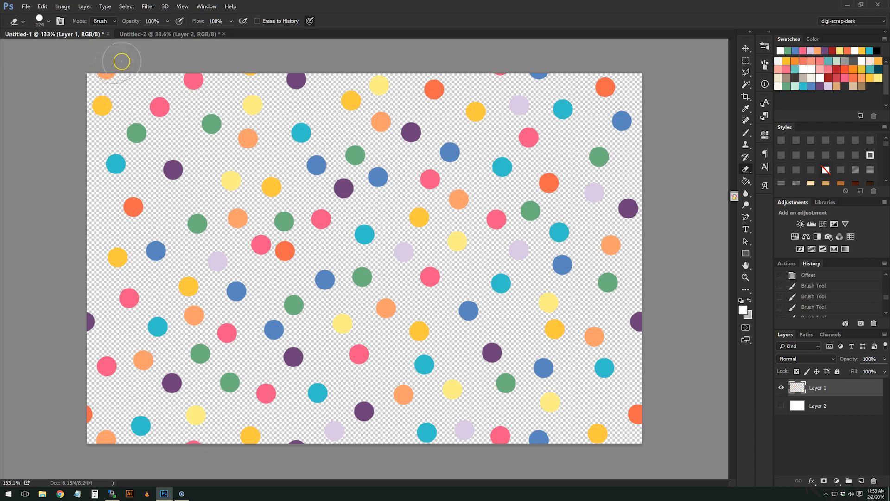
mouse_move(96, 136)
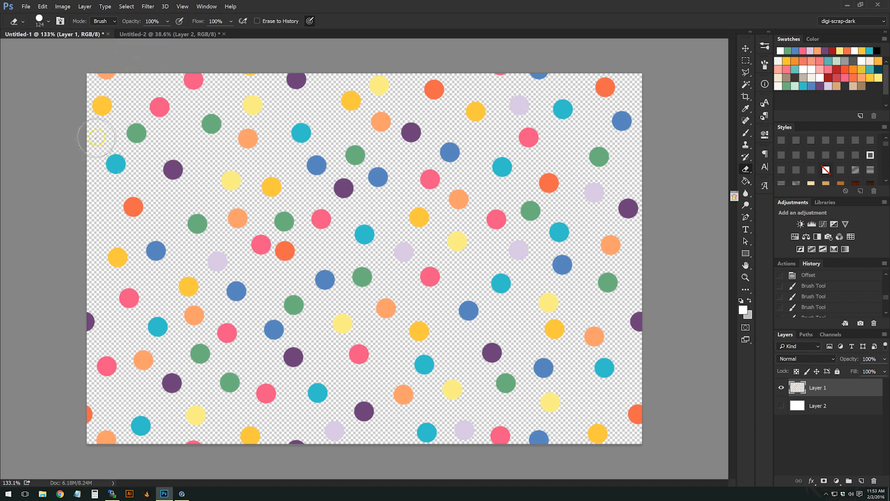
mouse_move(387, 424)
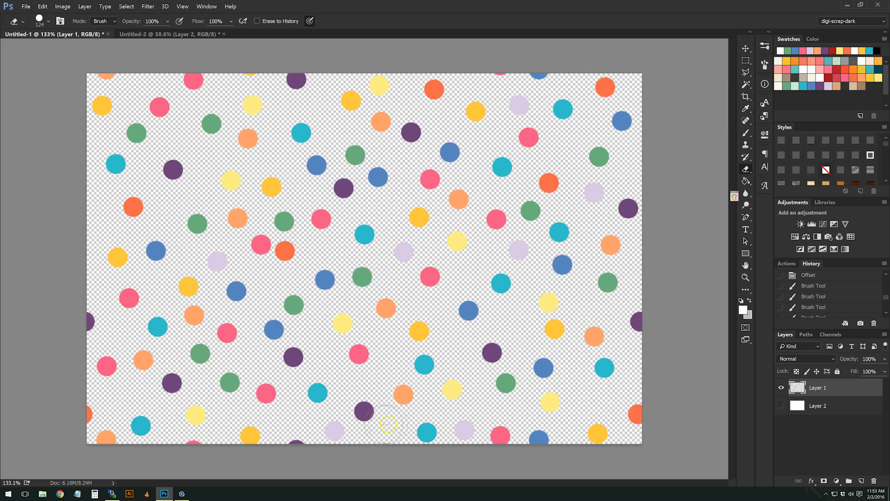
mouse_move(683, 309)
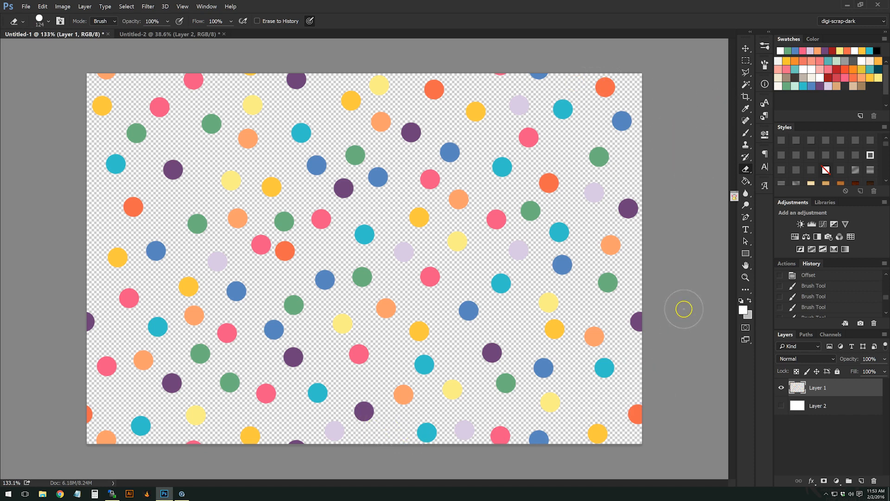